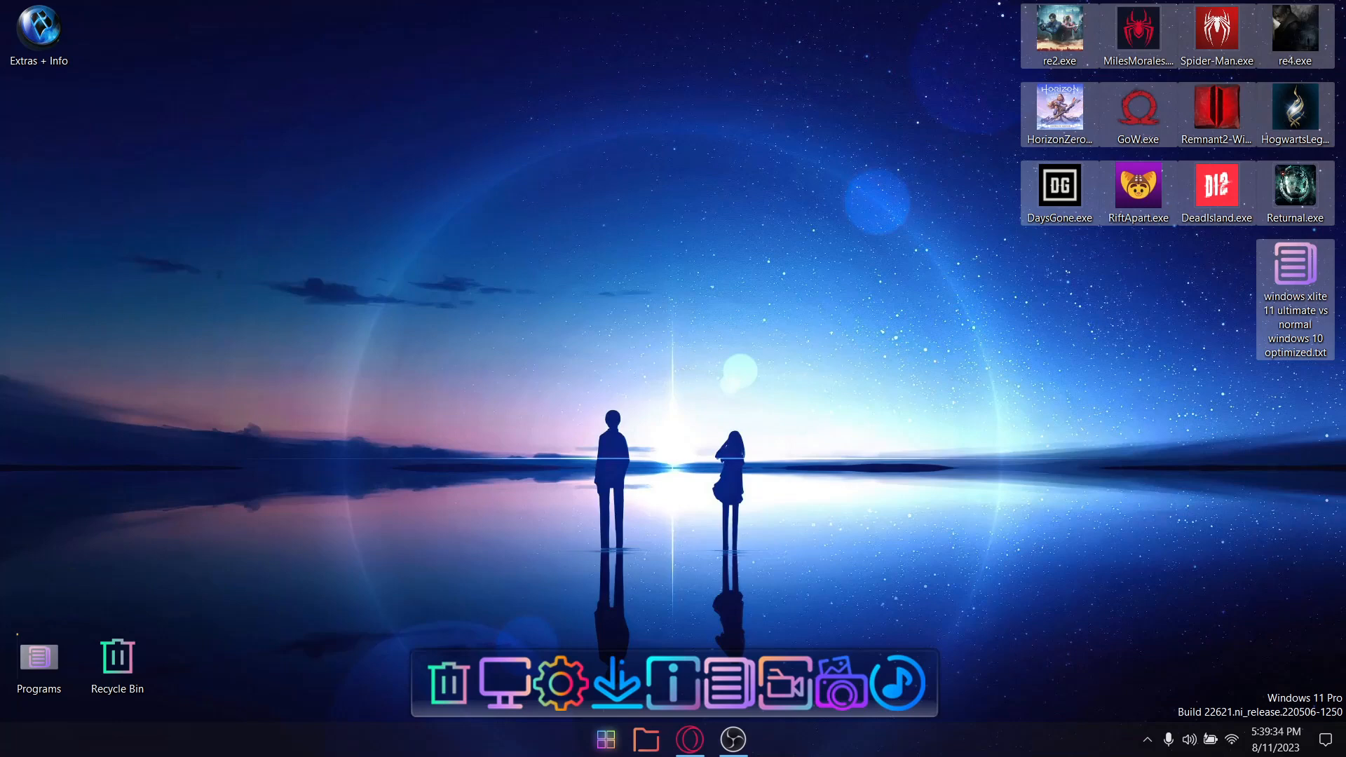
Open the Optional extras folder and look inside Microsoft Store Installer
click(646, 739)
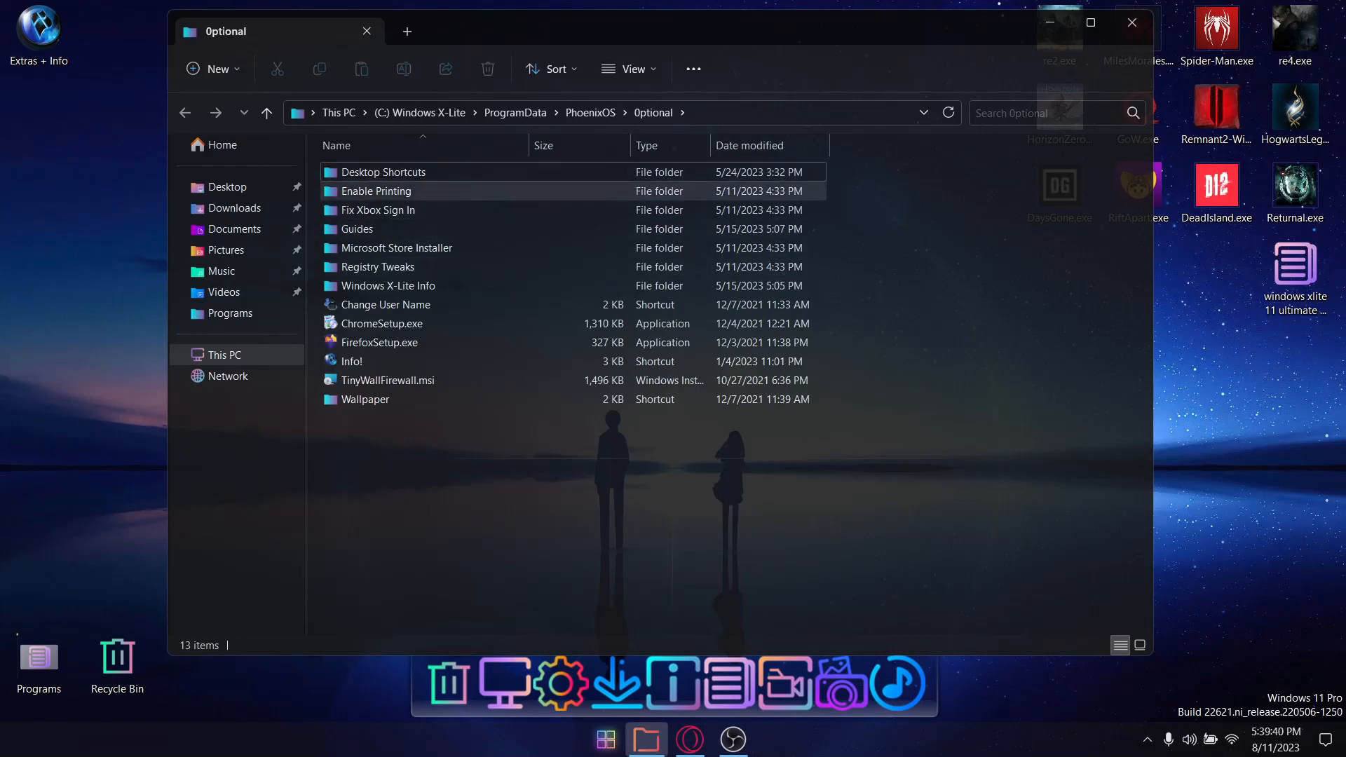
click(356, 229)
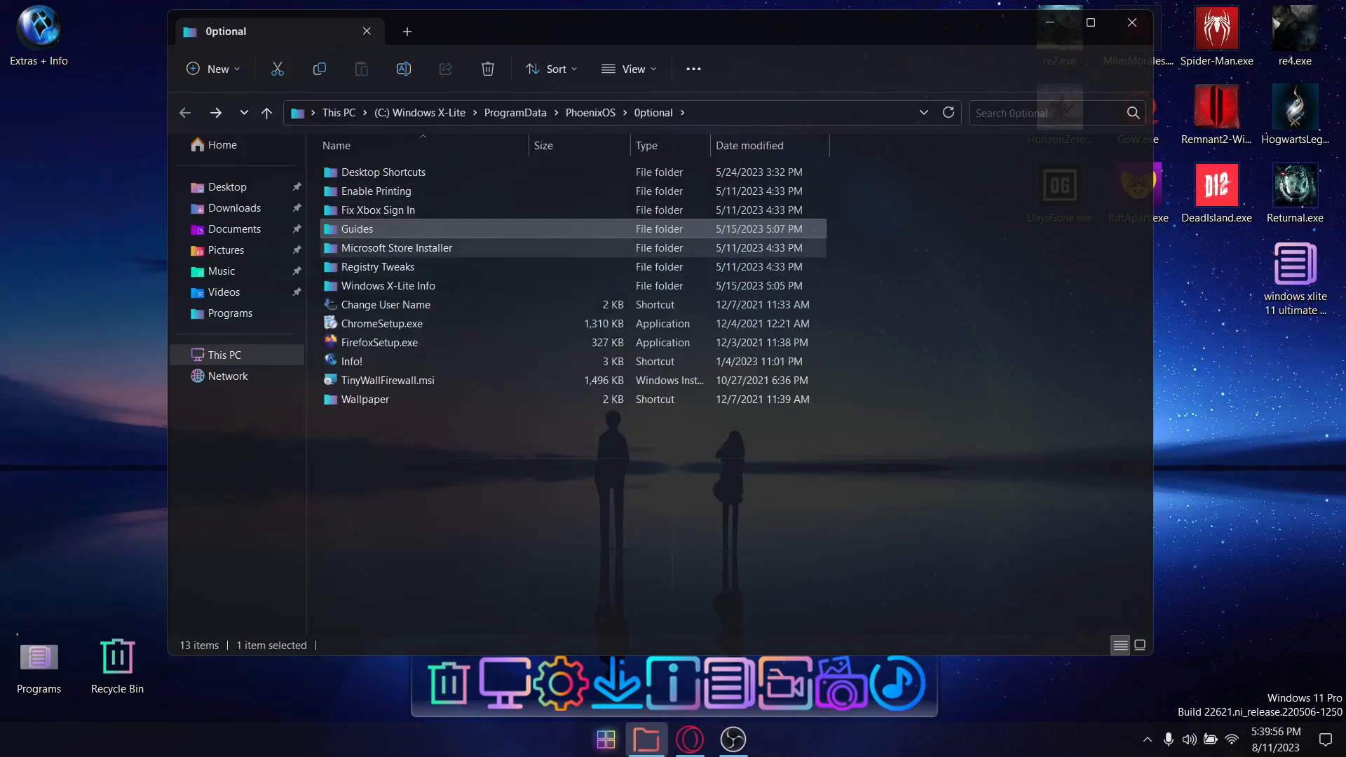
mouse_move(396, 247)
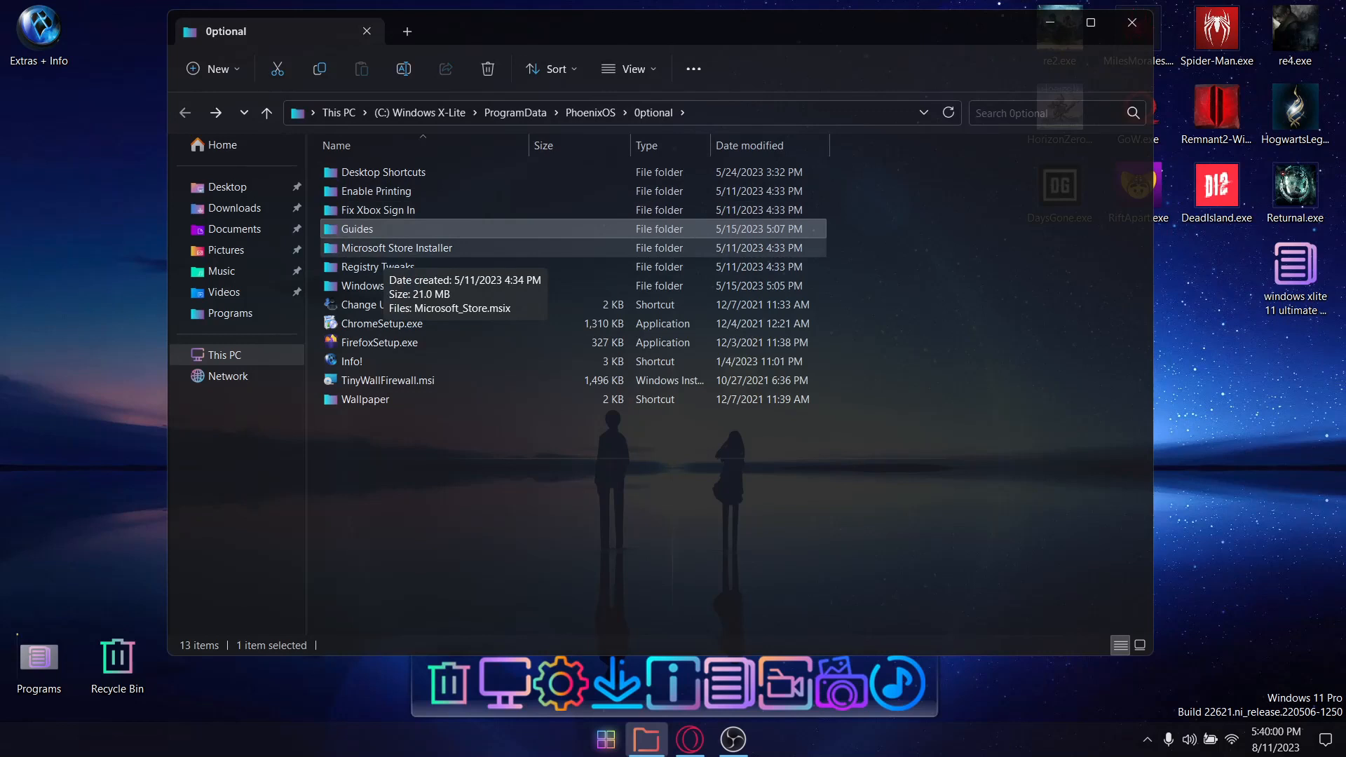
double_click(397, 248)
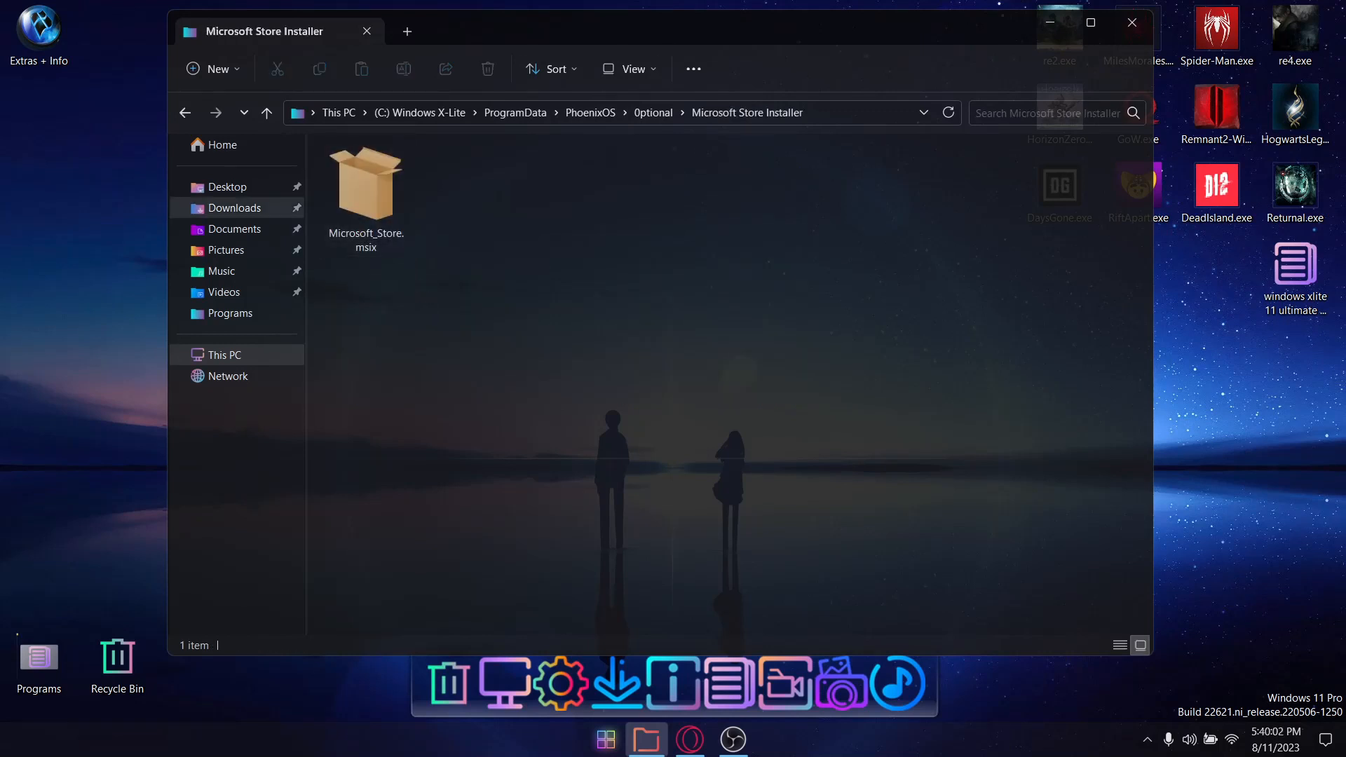
click(266, 112)
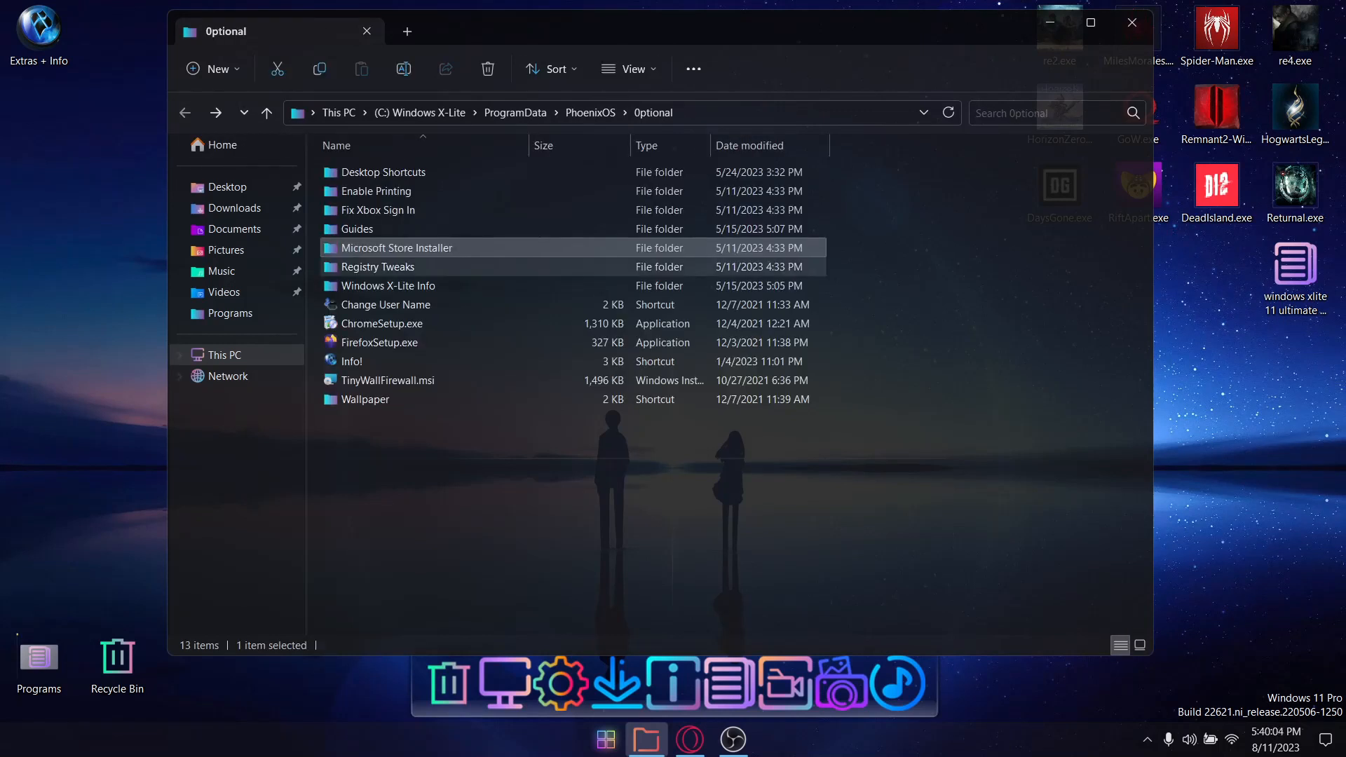
Look inside Registry Tweaks, return to Optional, and open the Windows wallpaper folder
double_click(376, 266)
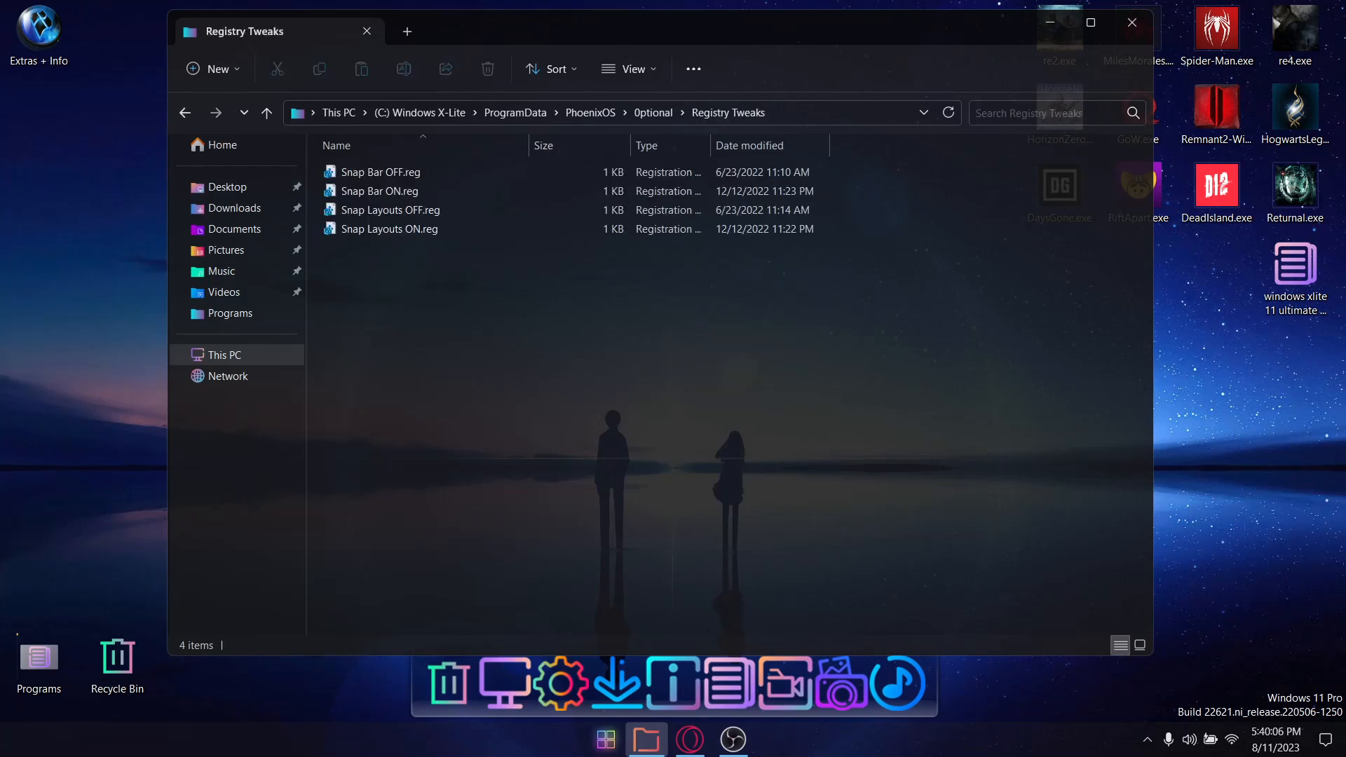
click(382, 172)
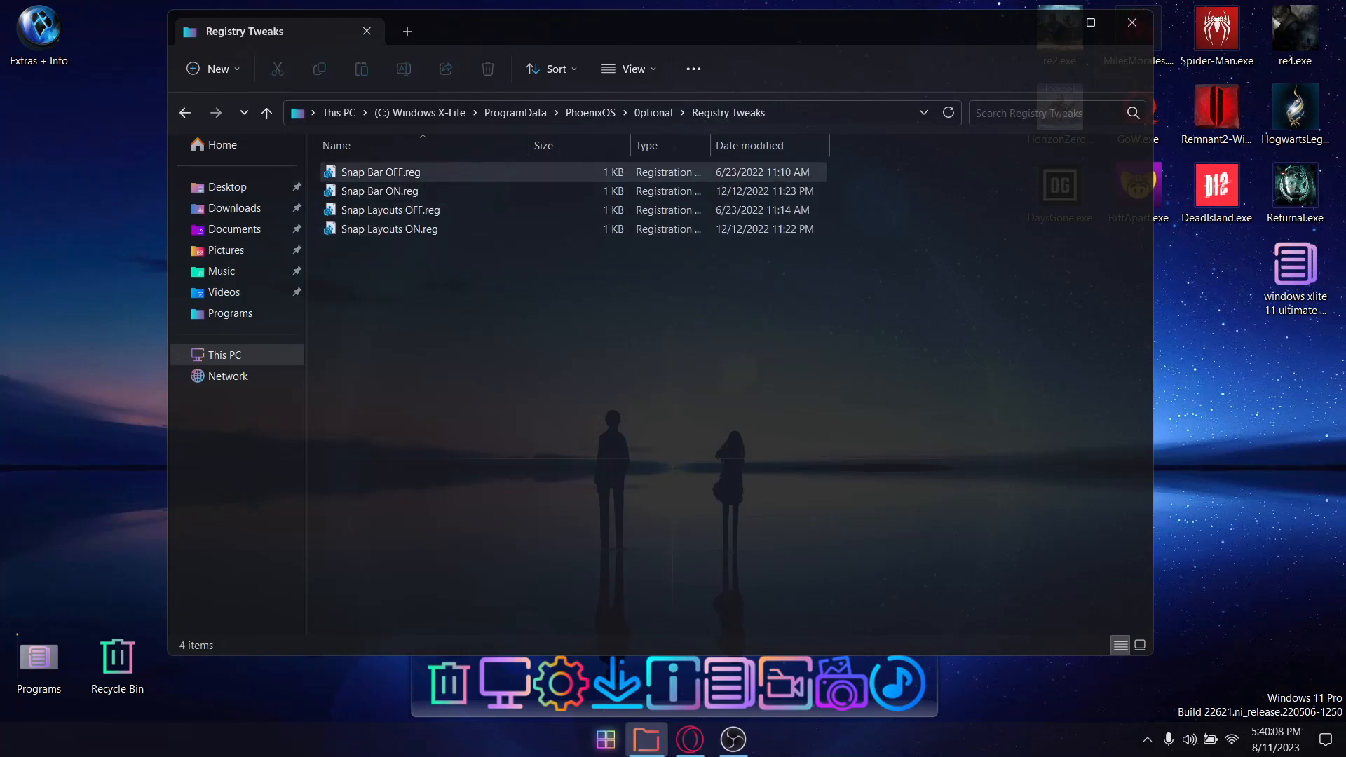
click(389, 229)
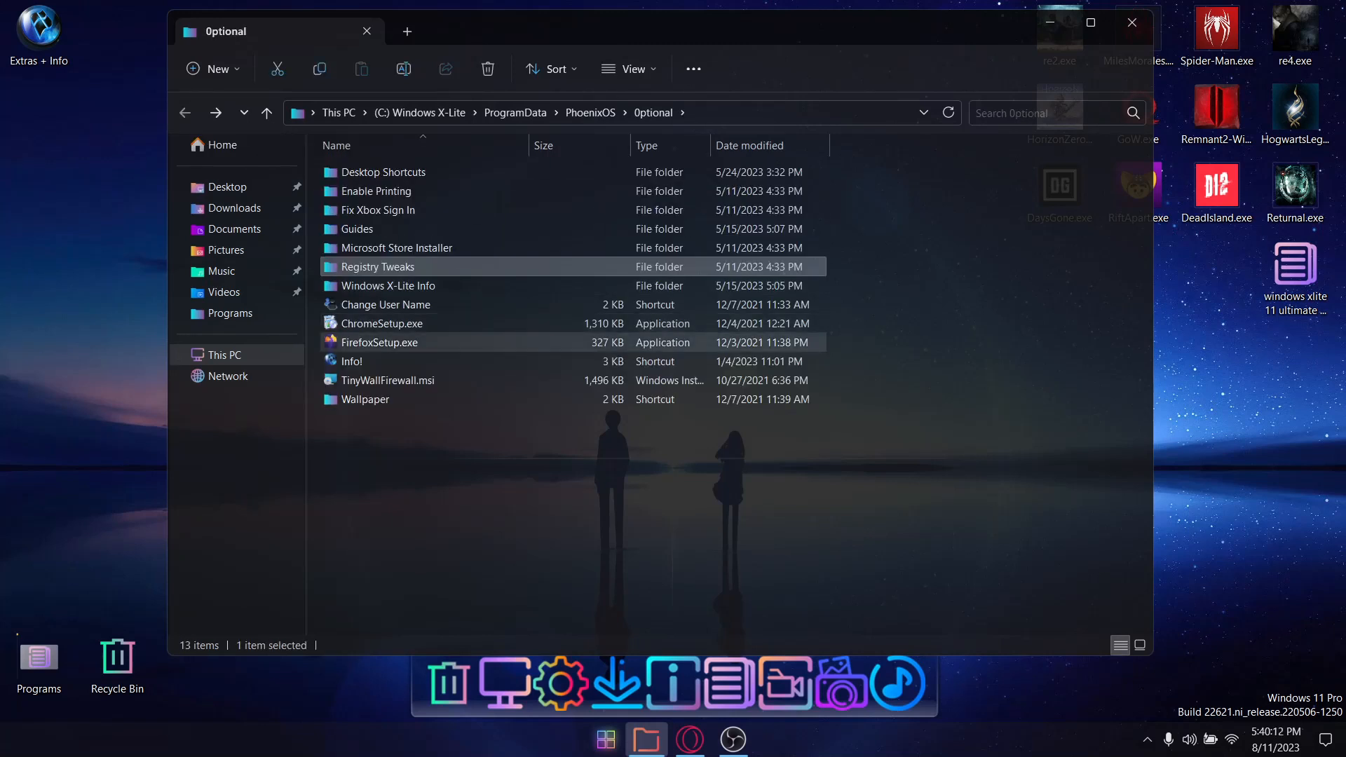
double_click(388, 286)
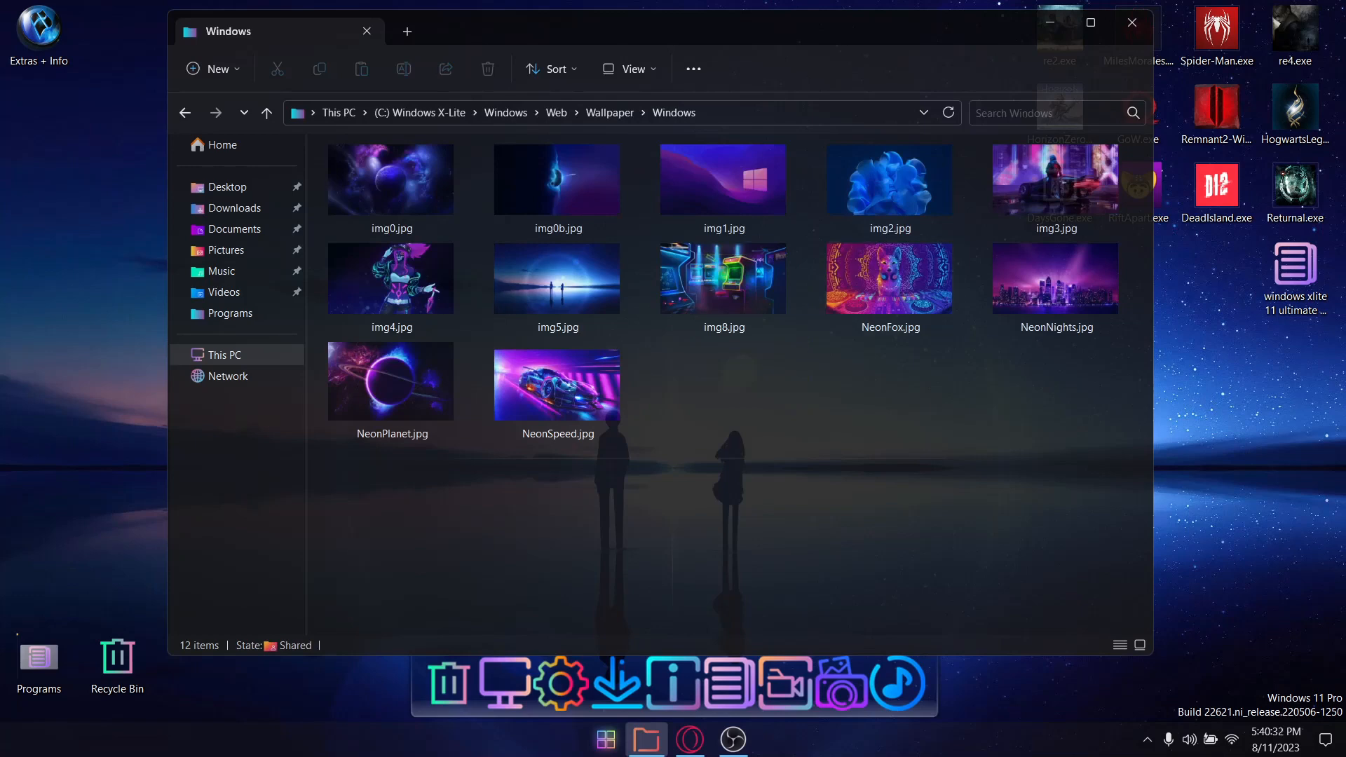
Set NeonFox.jpg as the desktop background
click(1131, 23)
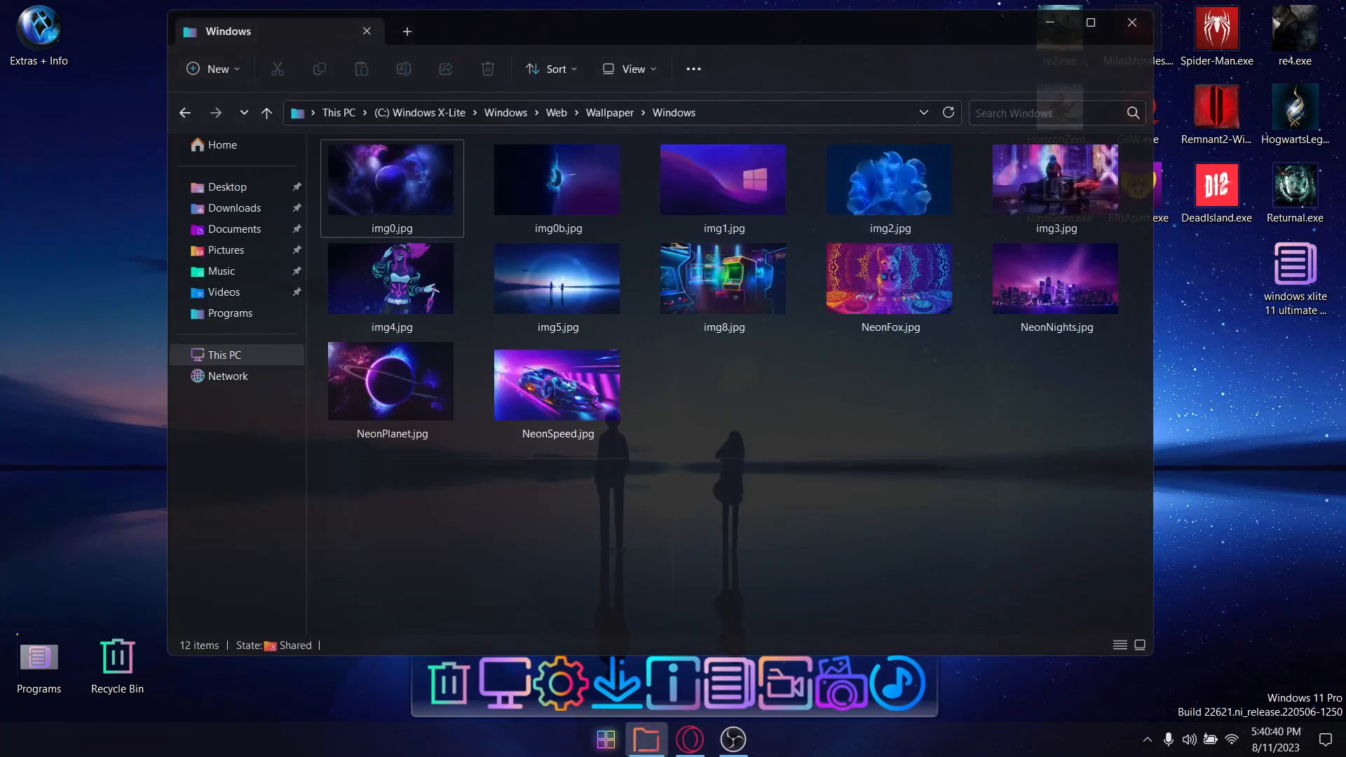
mouse_move(889, 278)
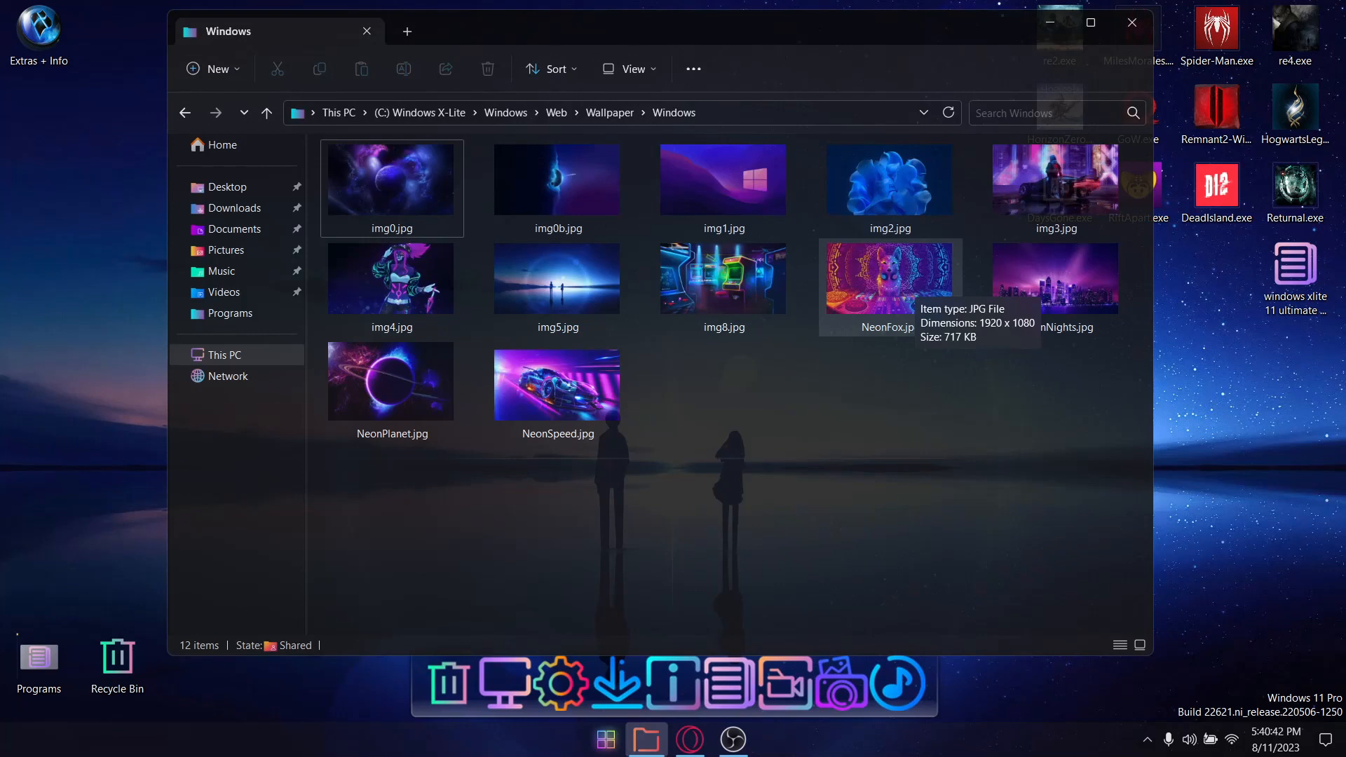
right_click(888, 277)
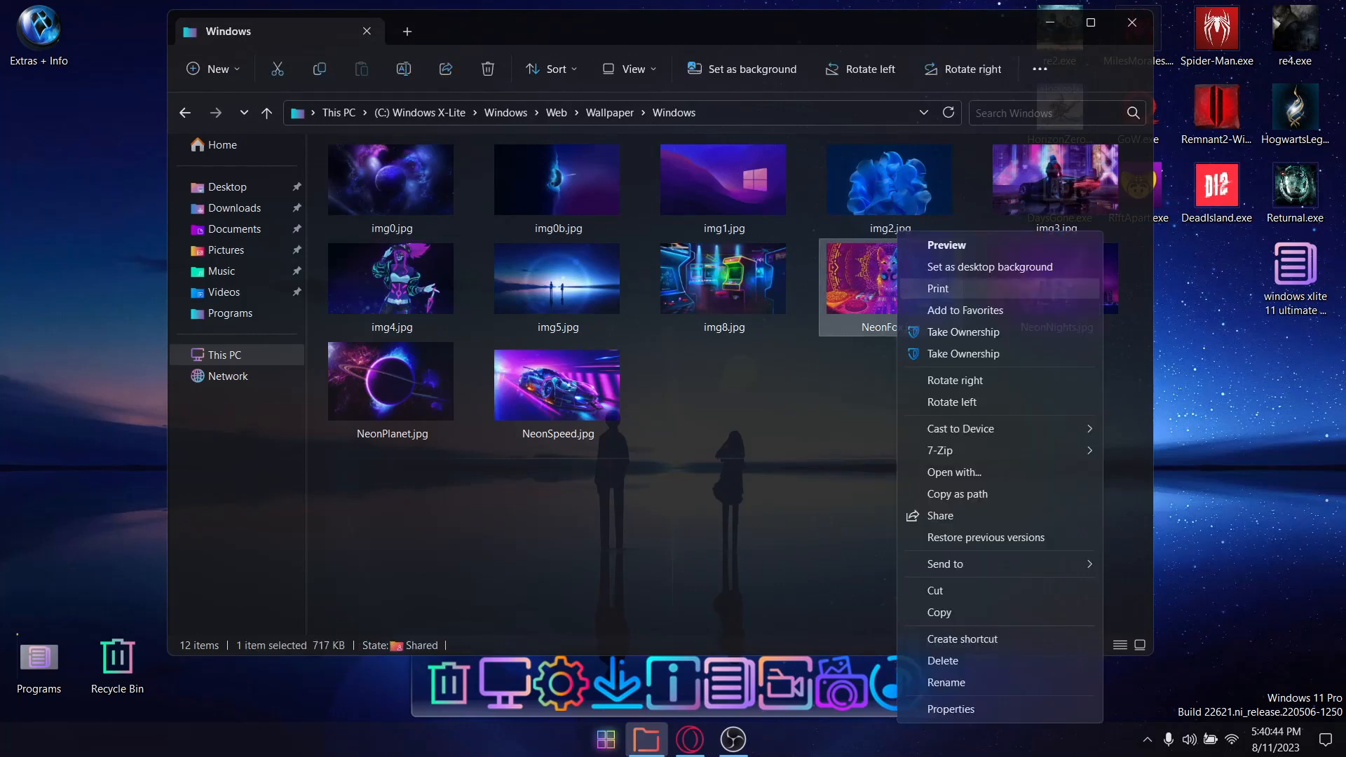
click(990, 267)
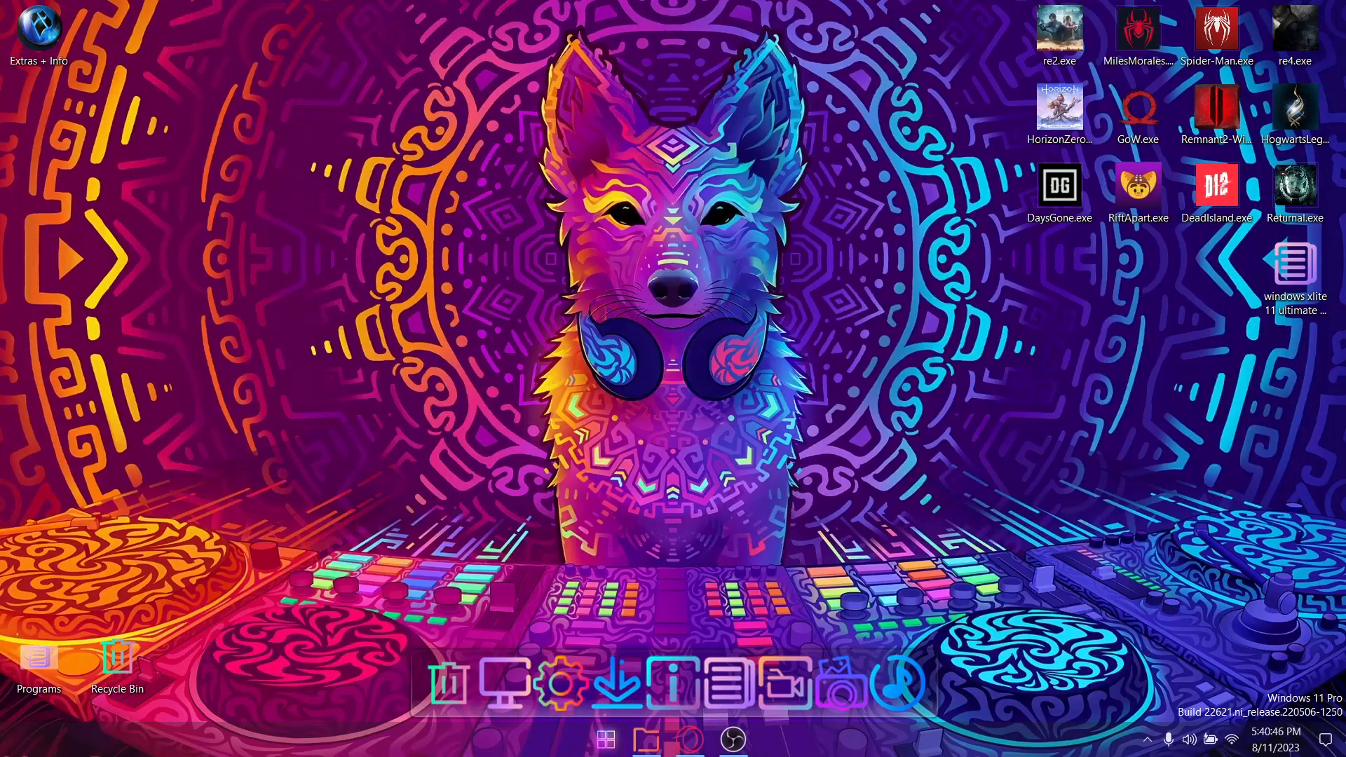
click(642, 739)
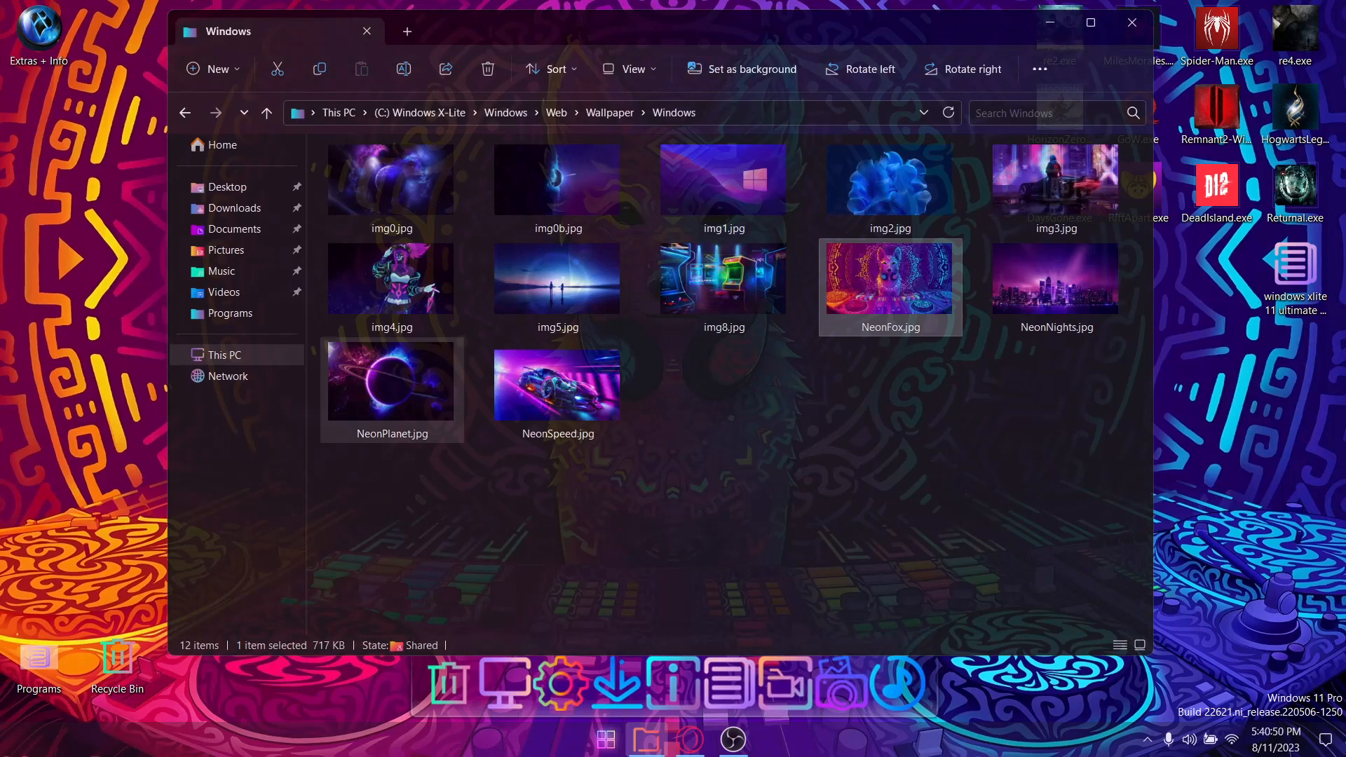
Try the NeonPlanet and img4 images as desktop backgrounds
right_click(391, 380)
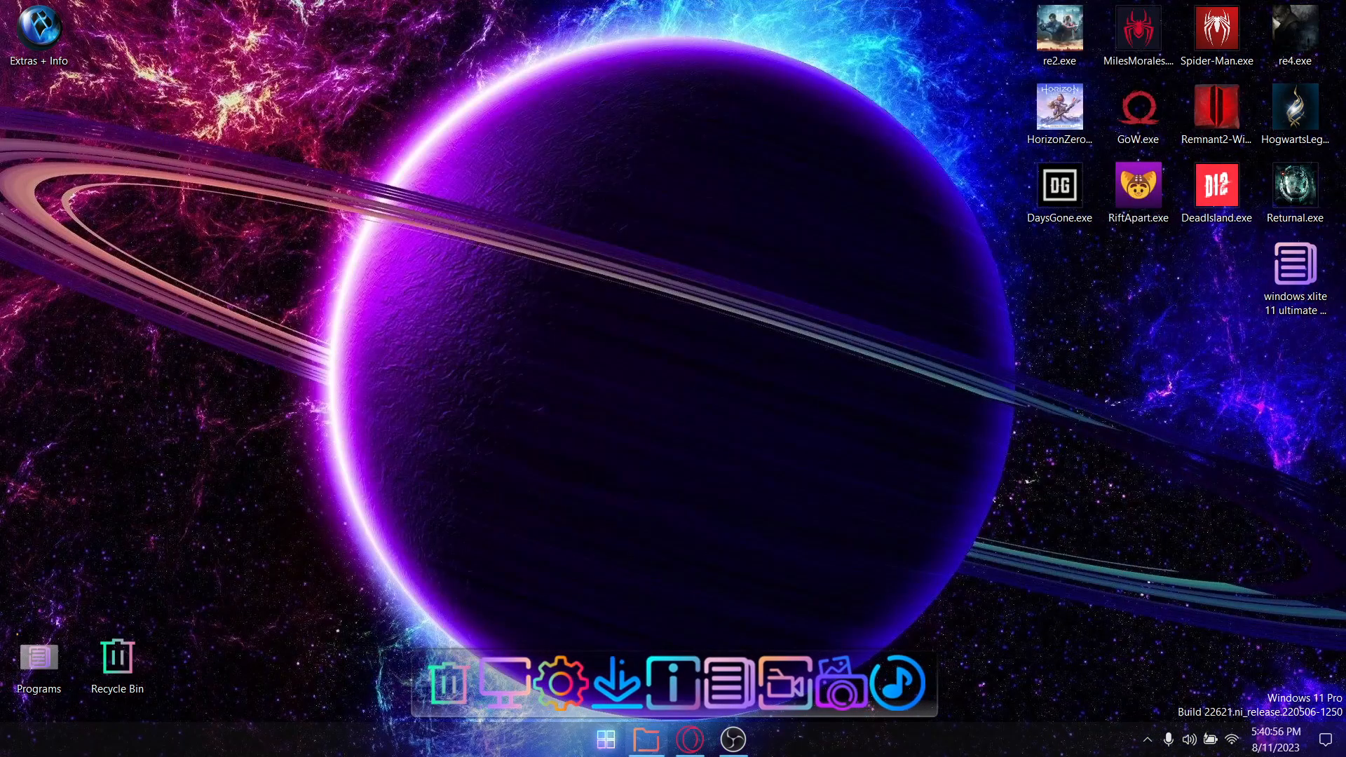
click(646, 739)
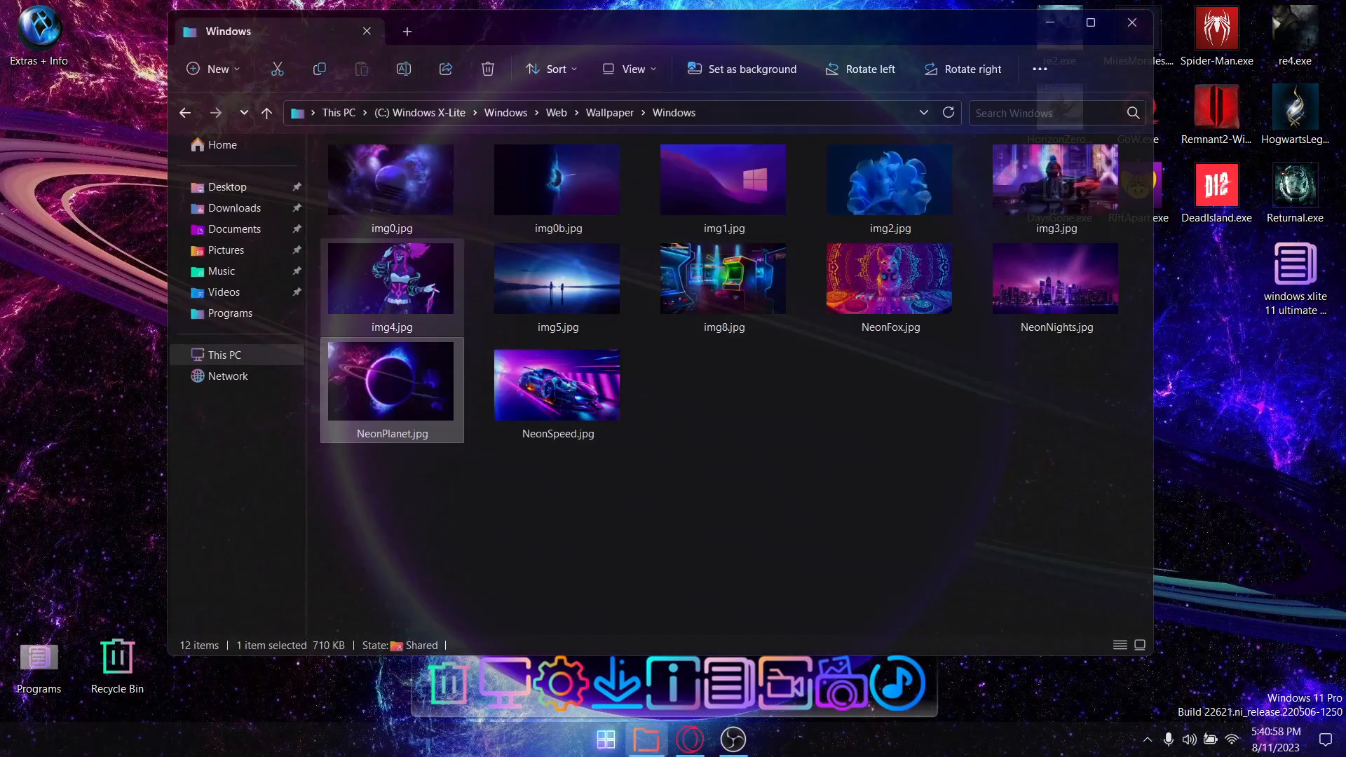
click(391, 278)
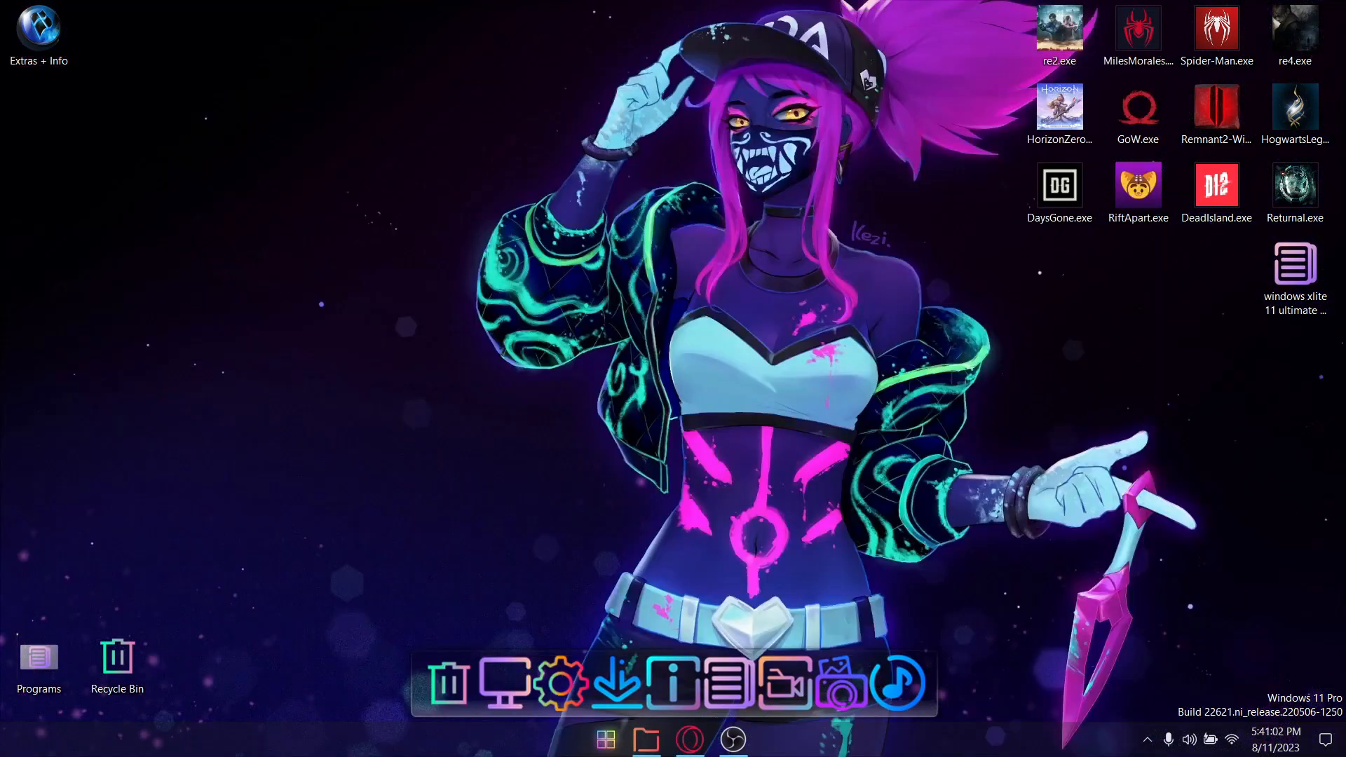
Set NeonNights.jpg as the final desktop background
click(646, 739)
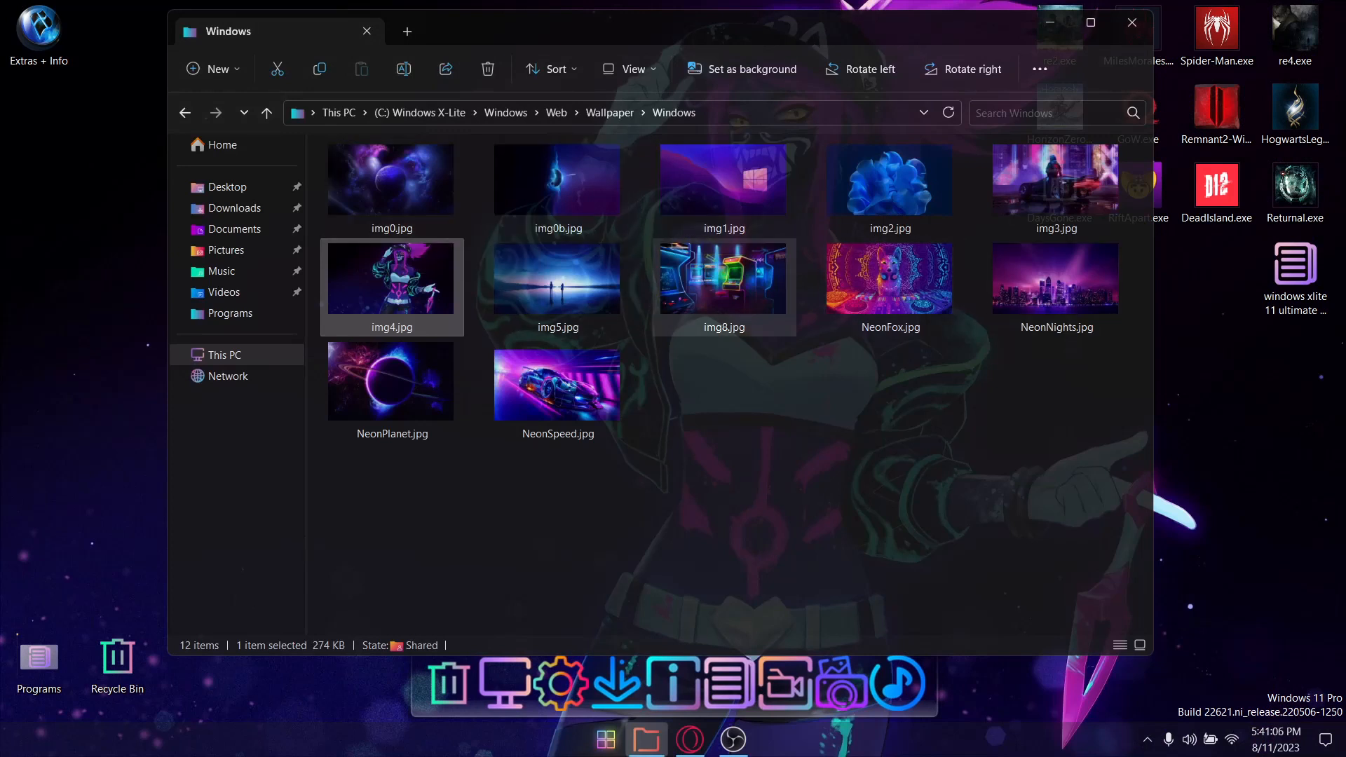
right_click(1055, 279)
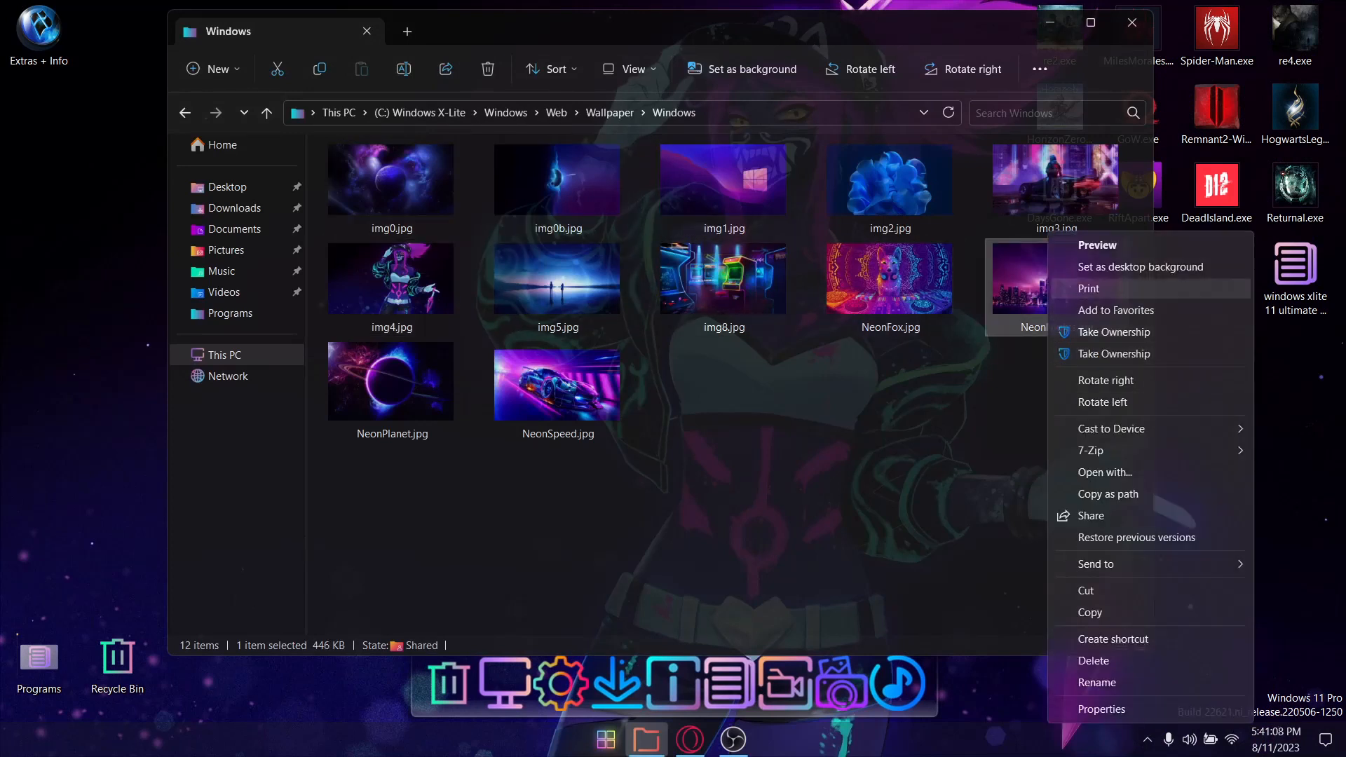
click(1141, 267)
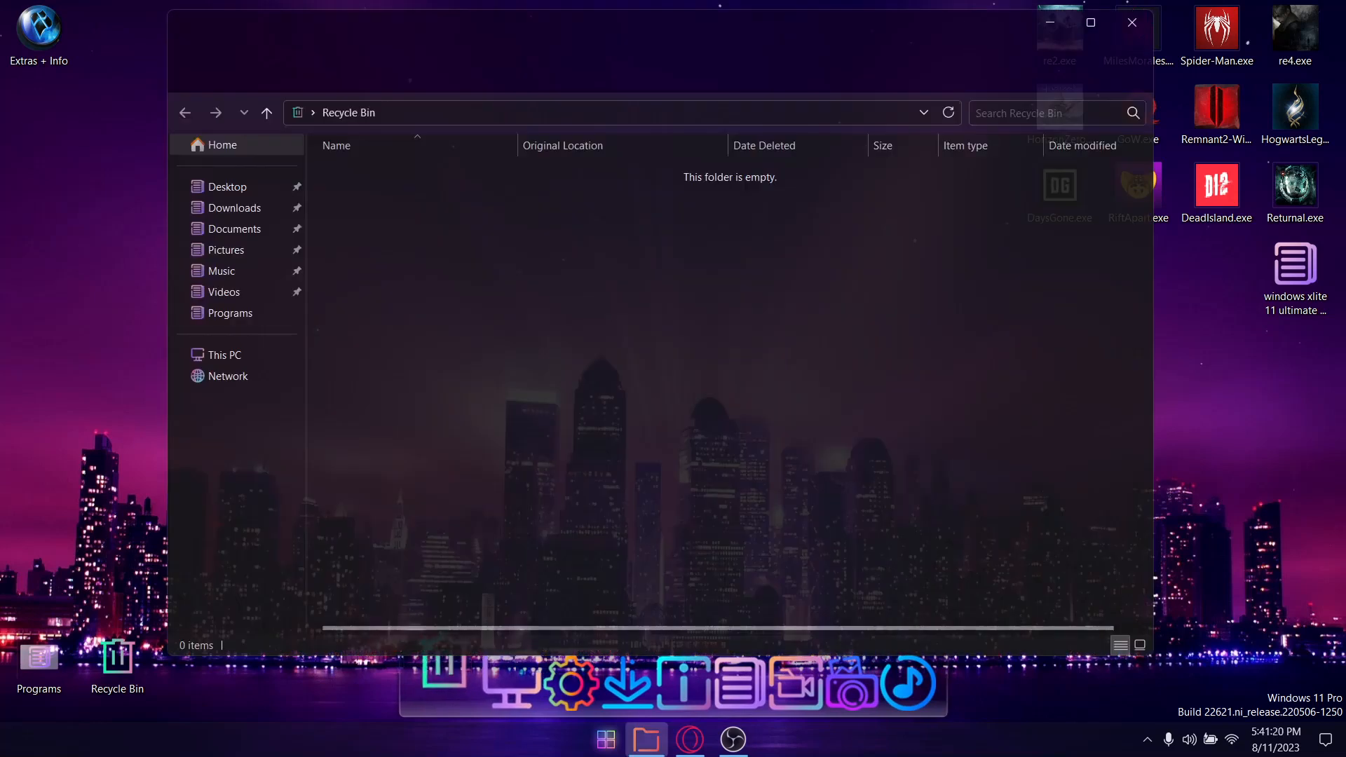
Close the empty Recycle Bin and view the Optional extras folder from the dock
click(1131, 21)
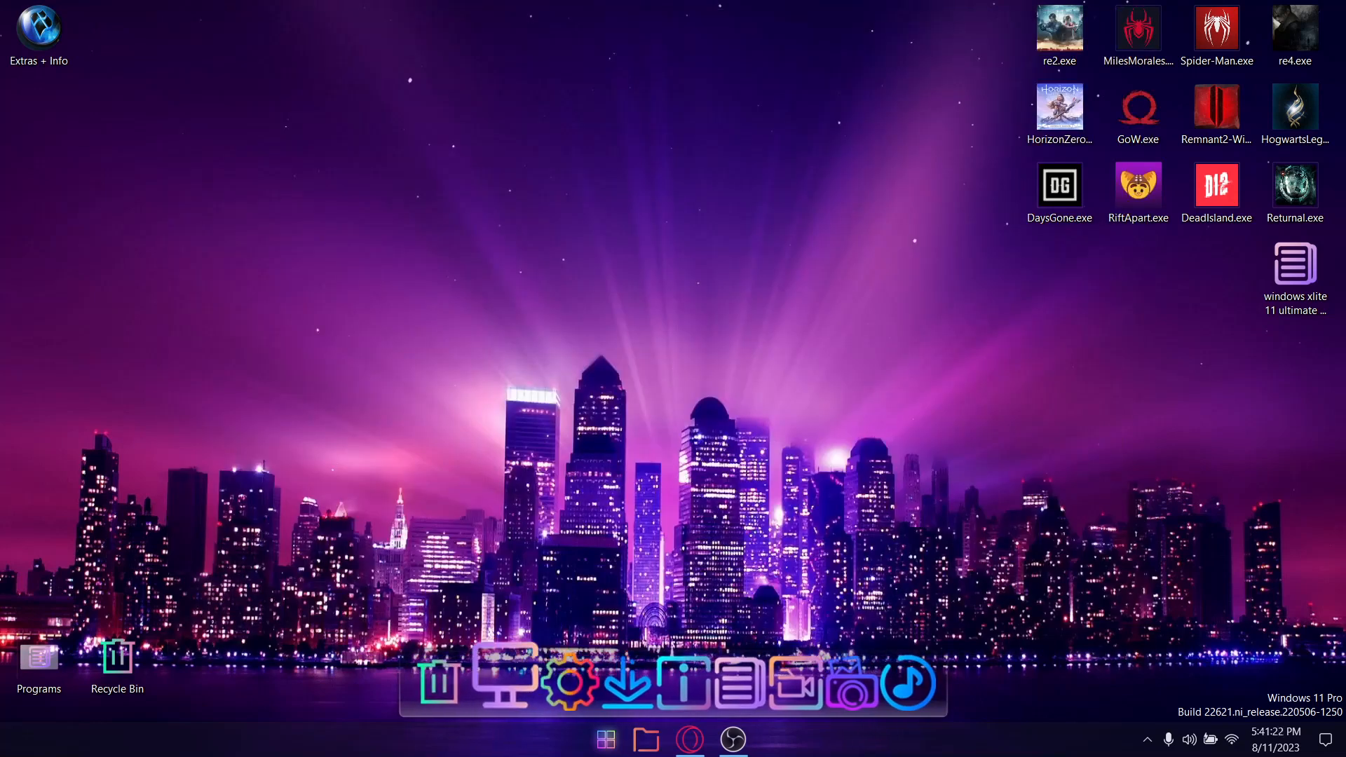
click(645, 739)
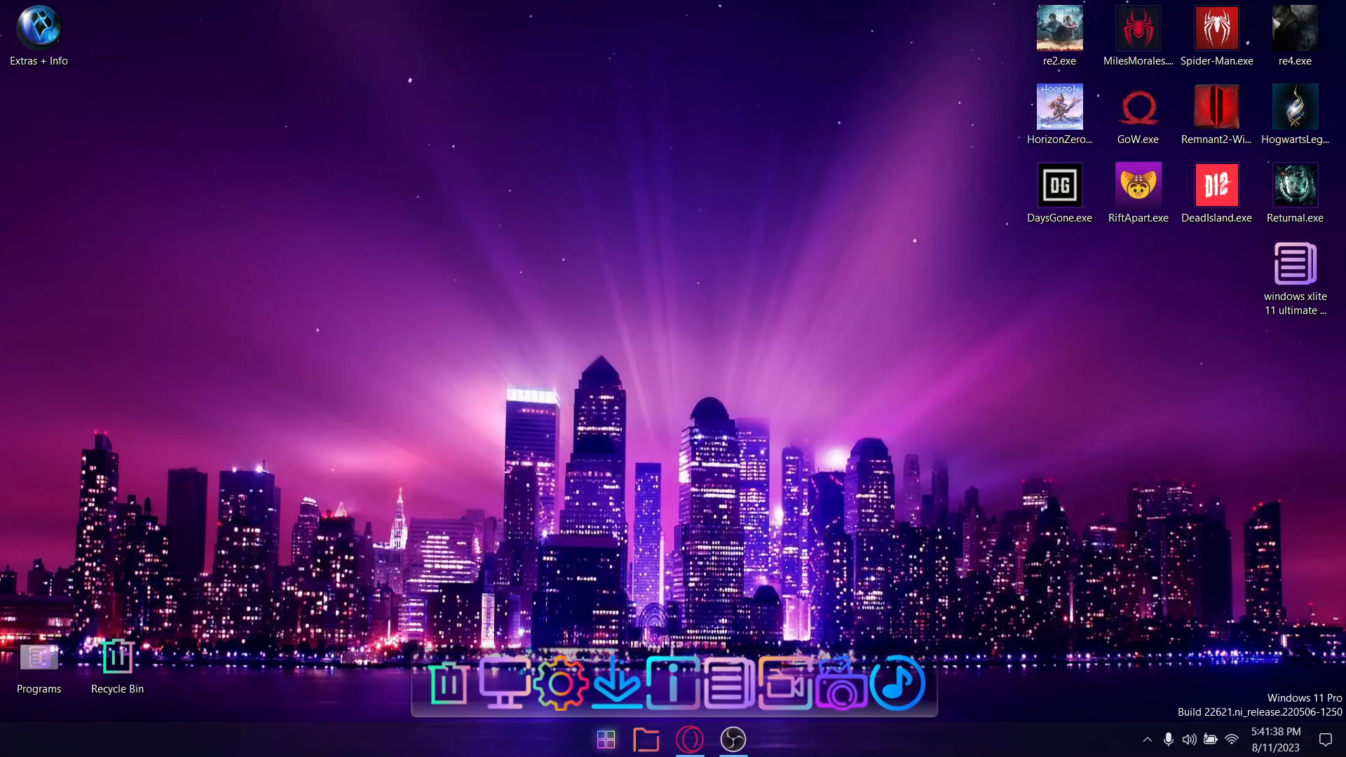
click(646, 738)
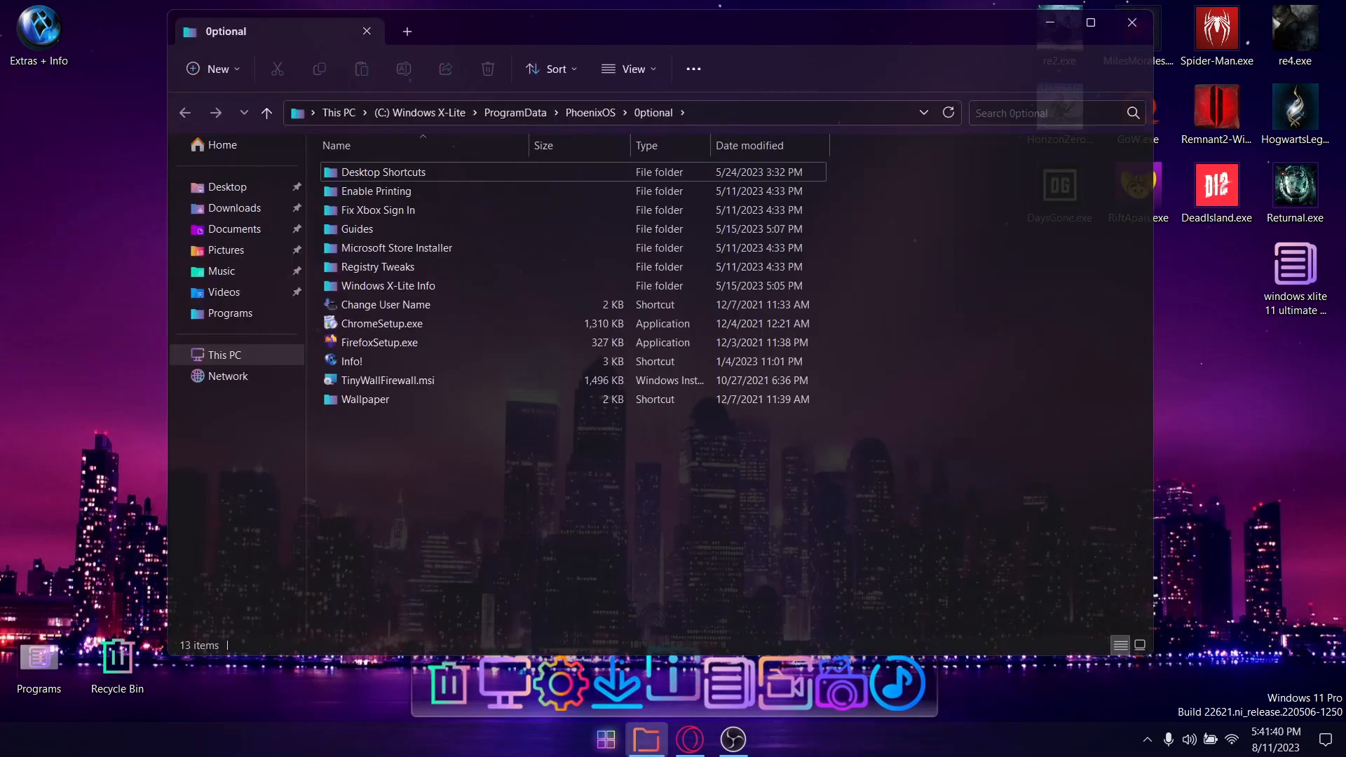
click(1131, 23)
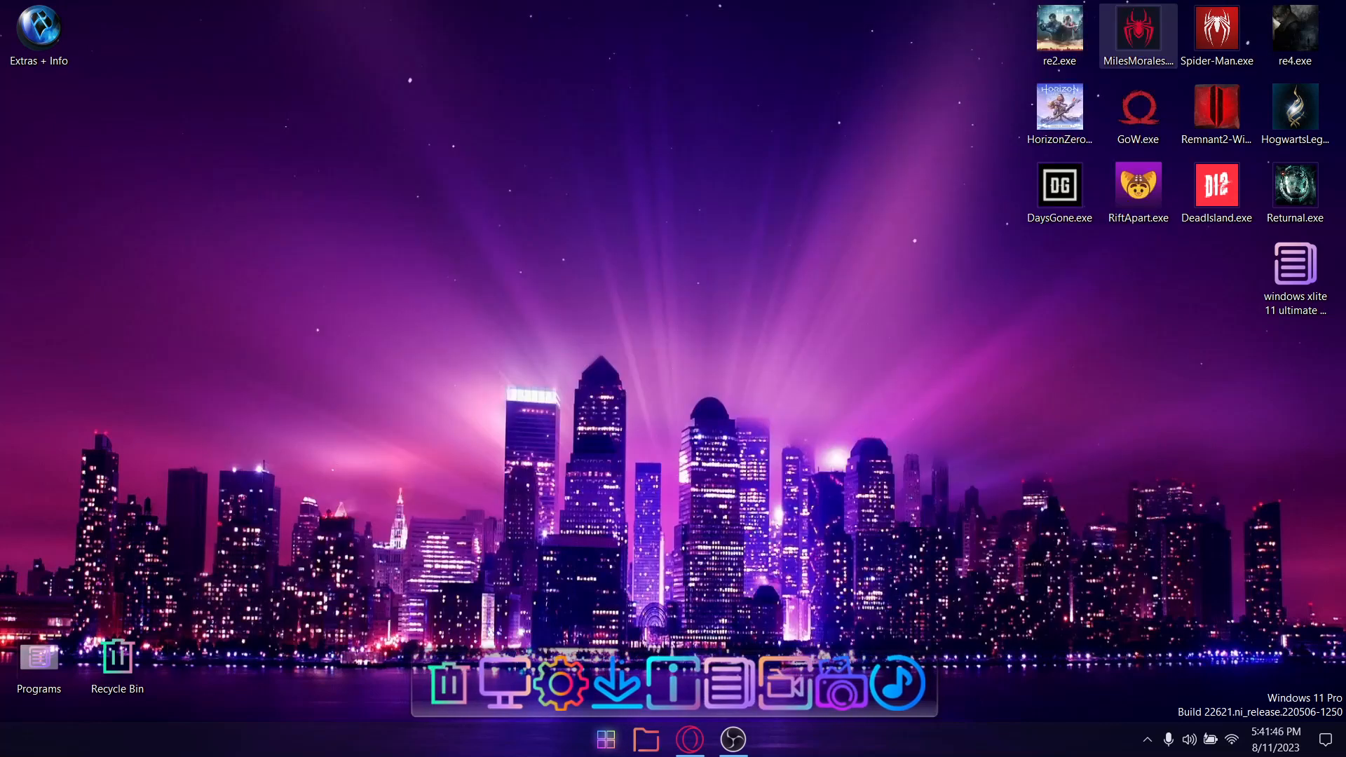
View the empty Pictures and Music folders, closing each window afterwards
click(646, 739)
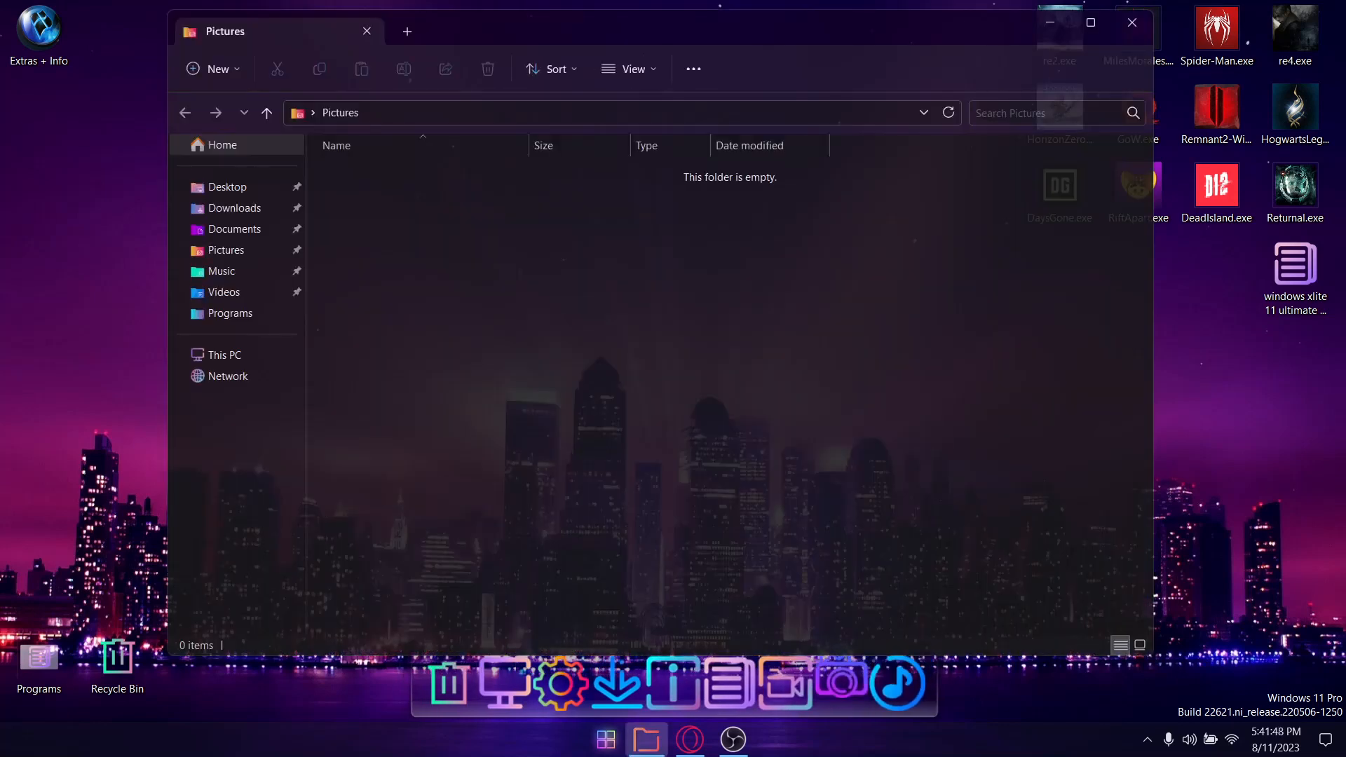
click(1131, 23)
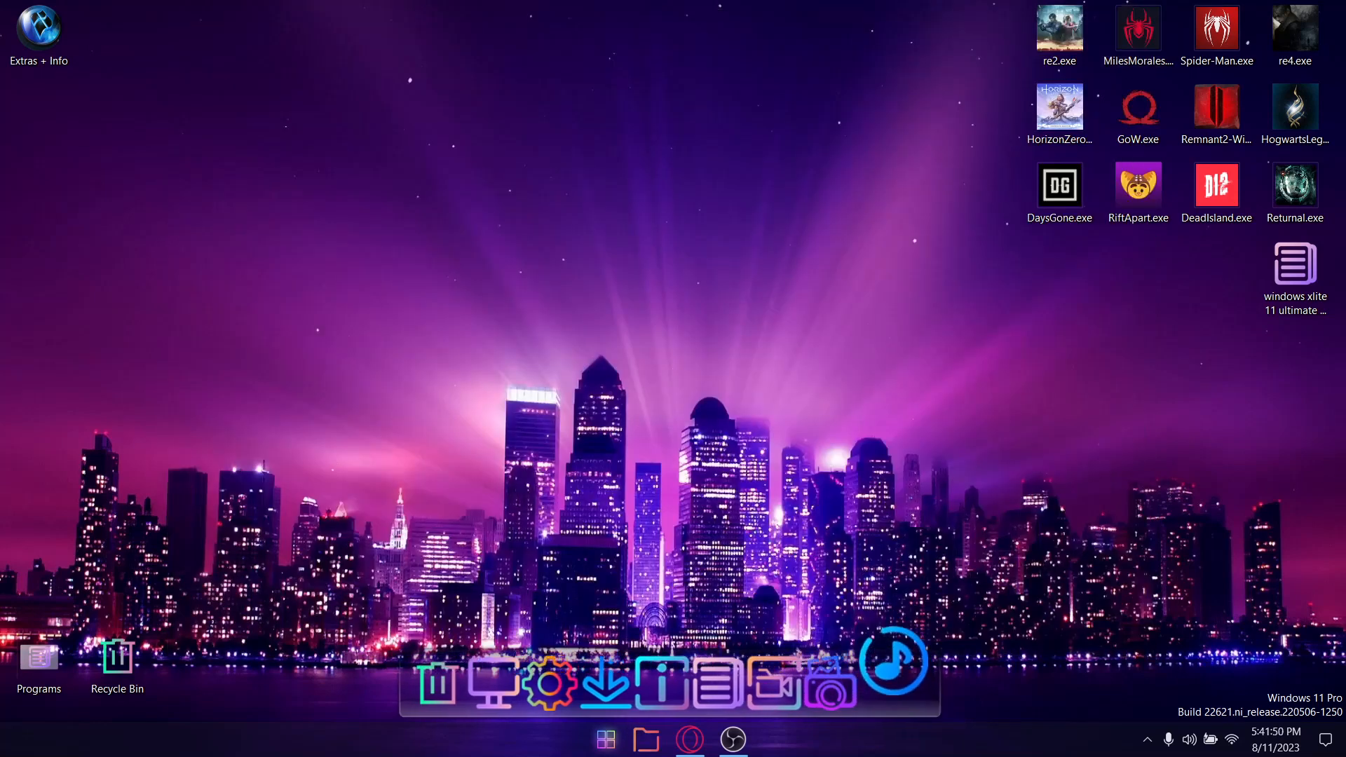
click(645, 738)
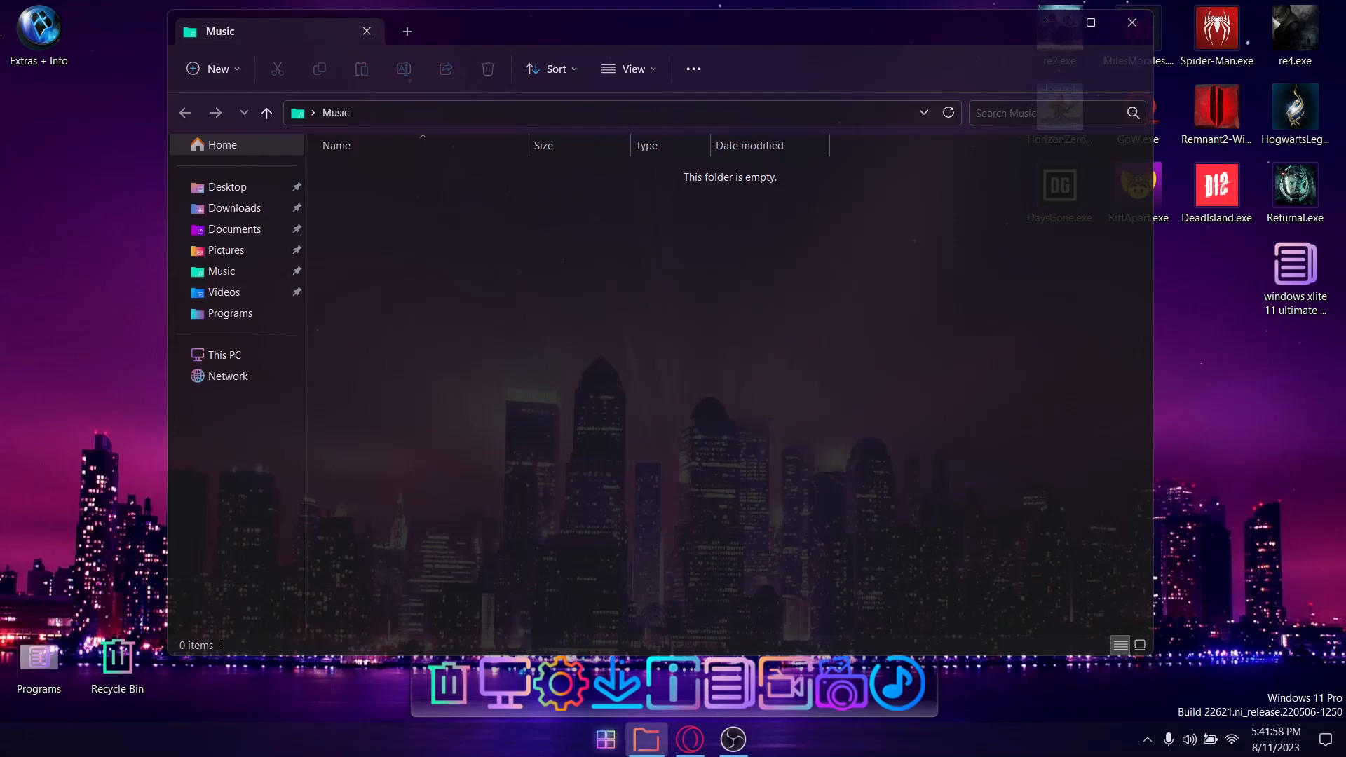
click(1132, 23)
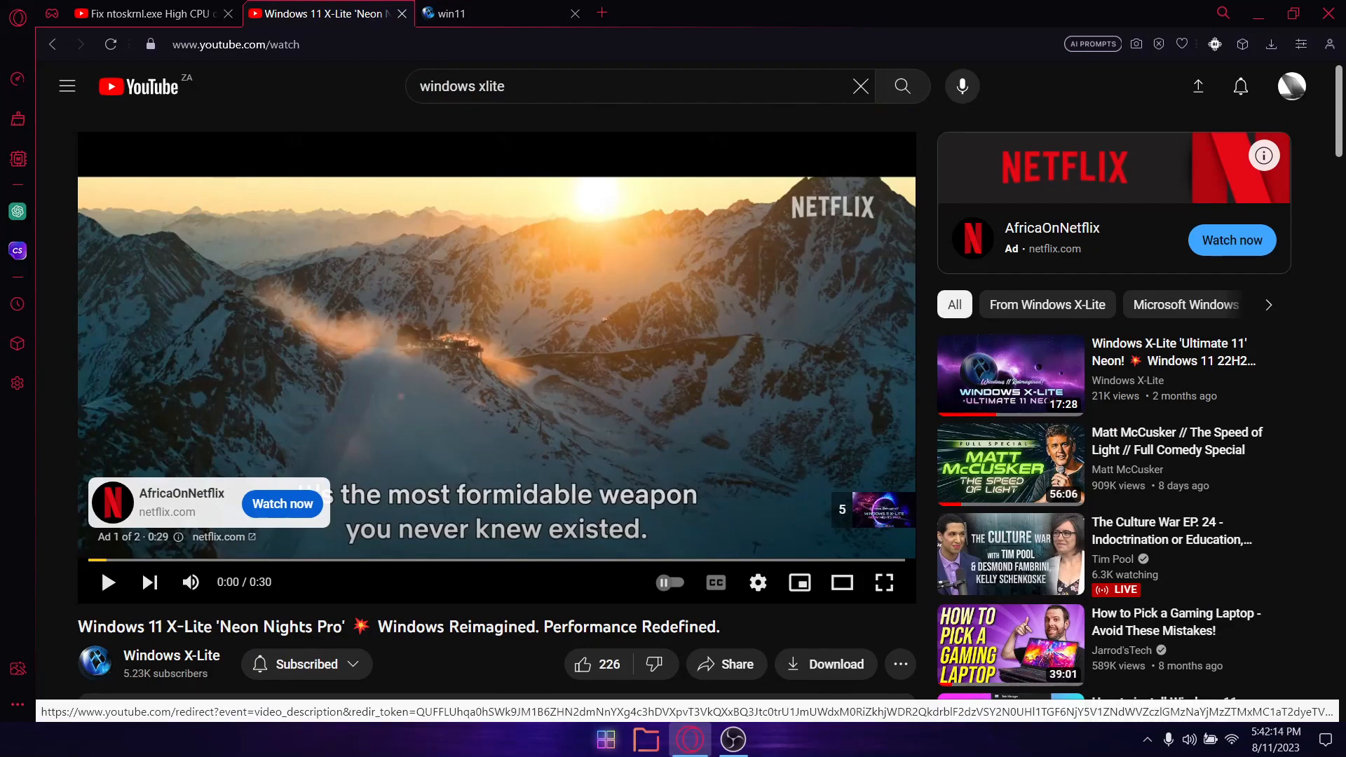
Open the Ko-fi post about the Neon Nights Pro release
scroll(down, 3)
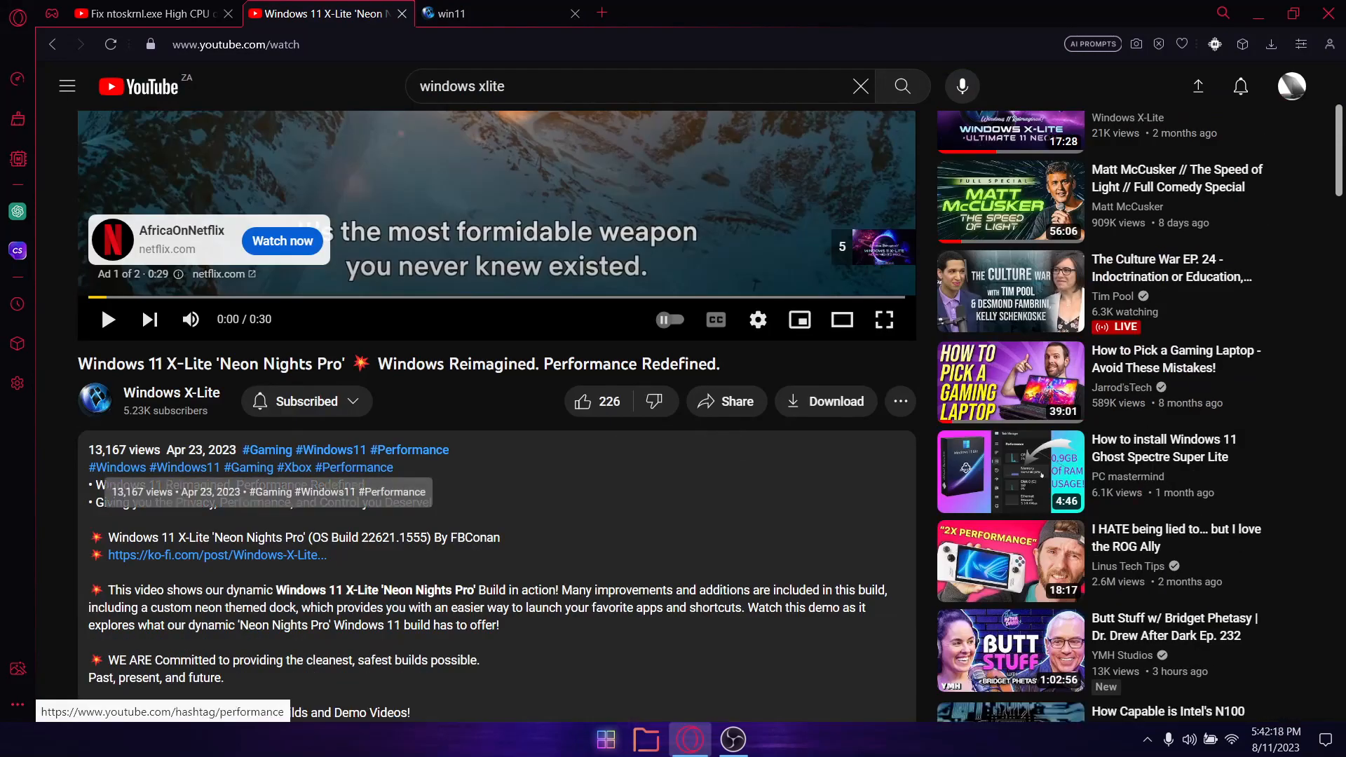
scroll(down, 3)
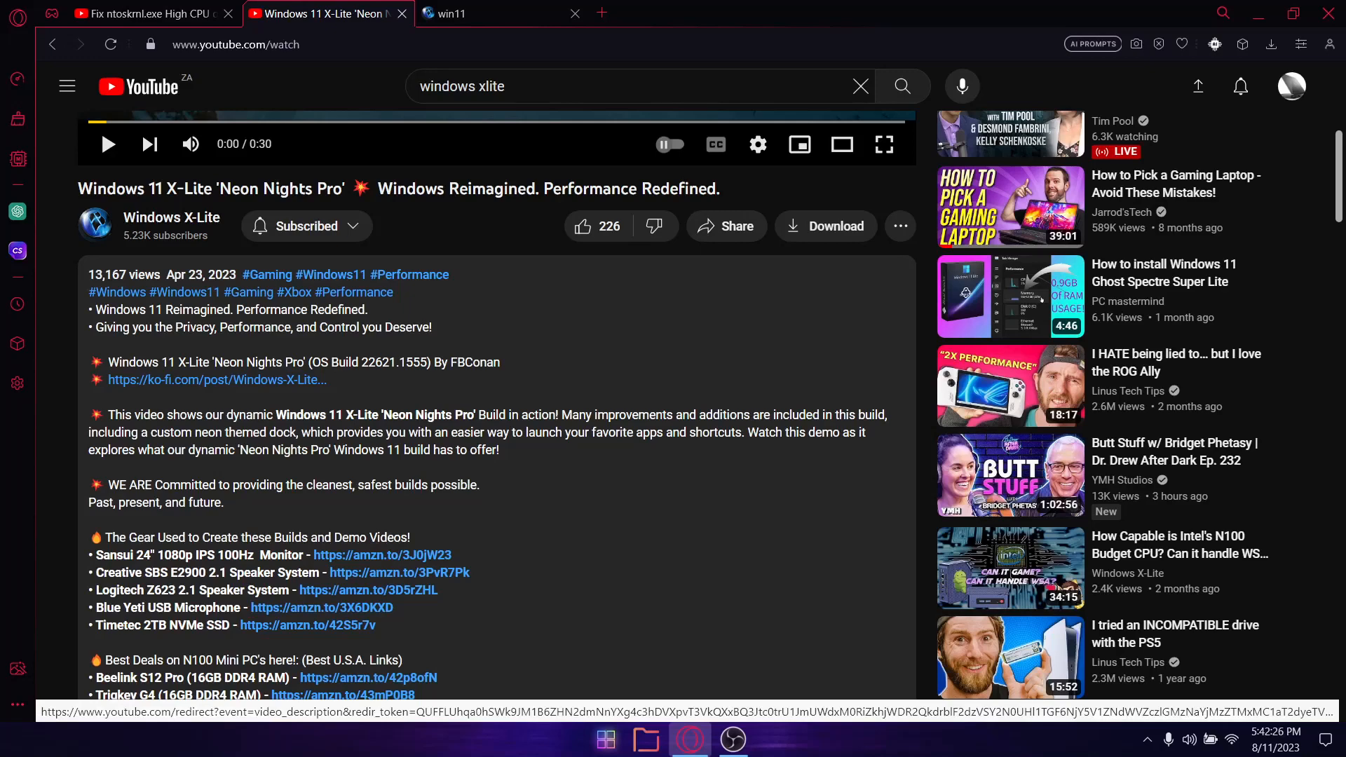
click(217, 380)
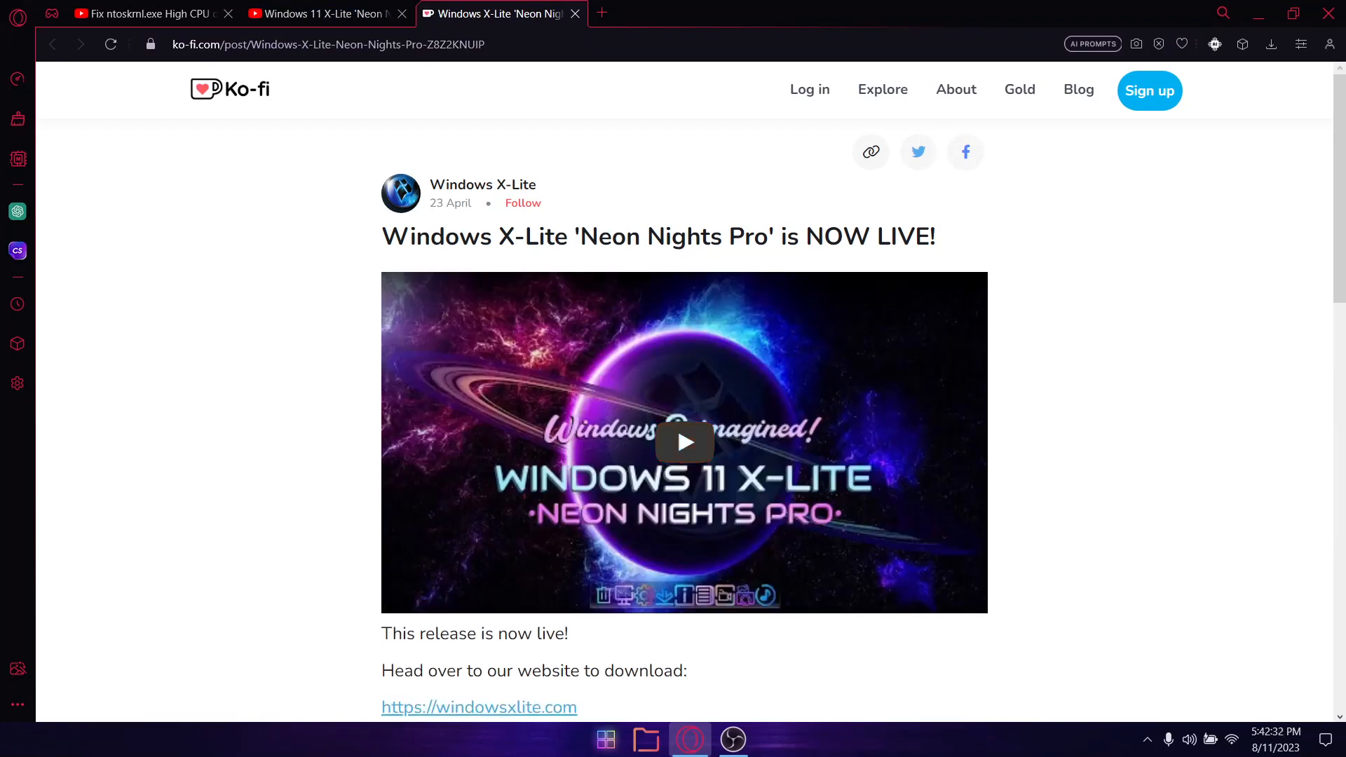
scroll(down, 3)
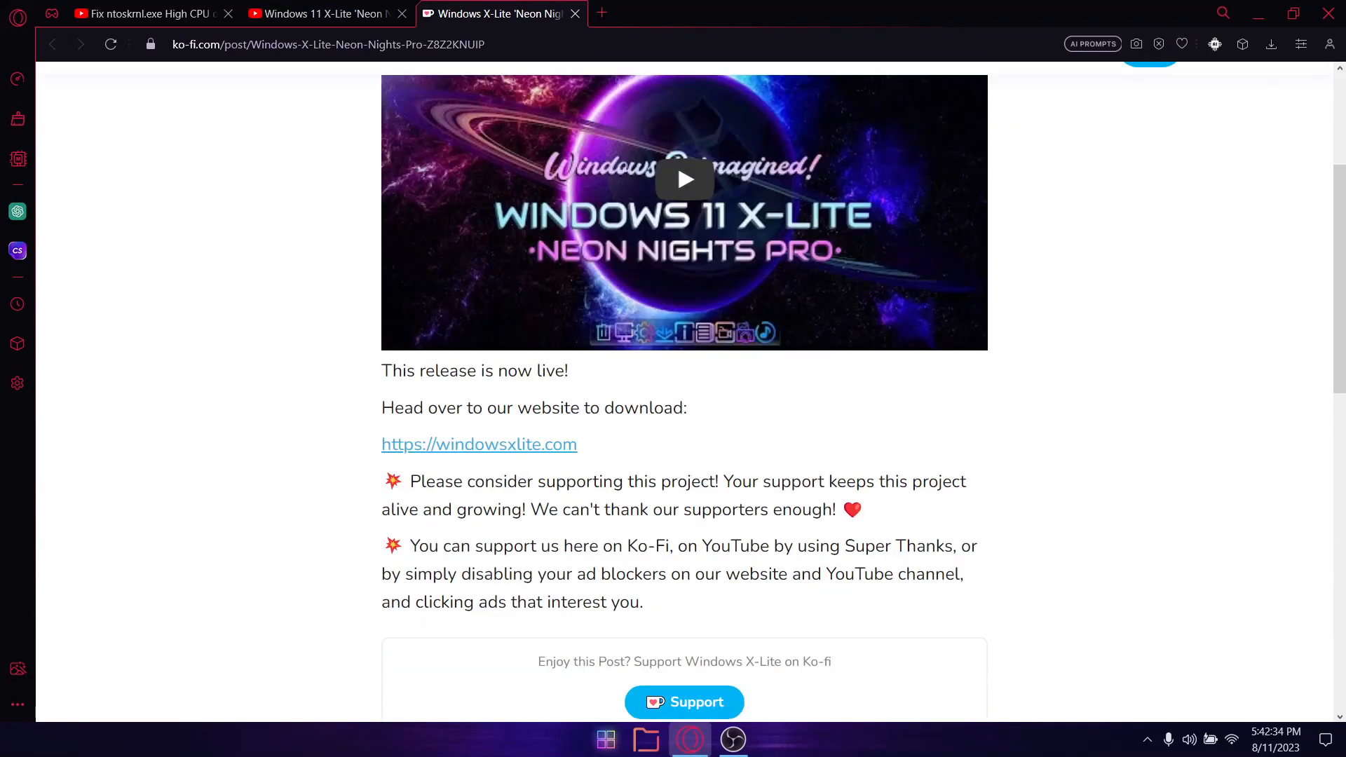
Go to windowsxlite.com's Ultimate 11 Neon build page and scroll to its download link
click(478, 444)
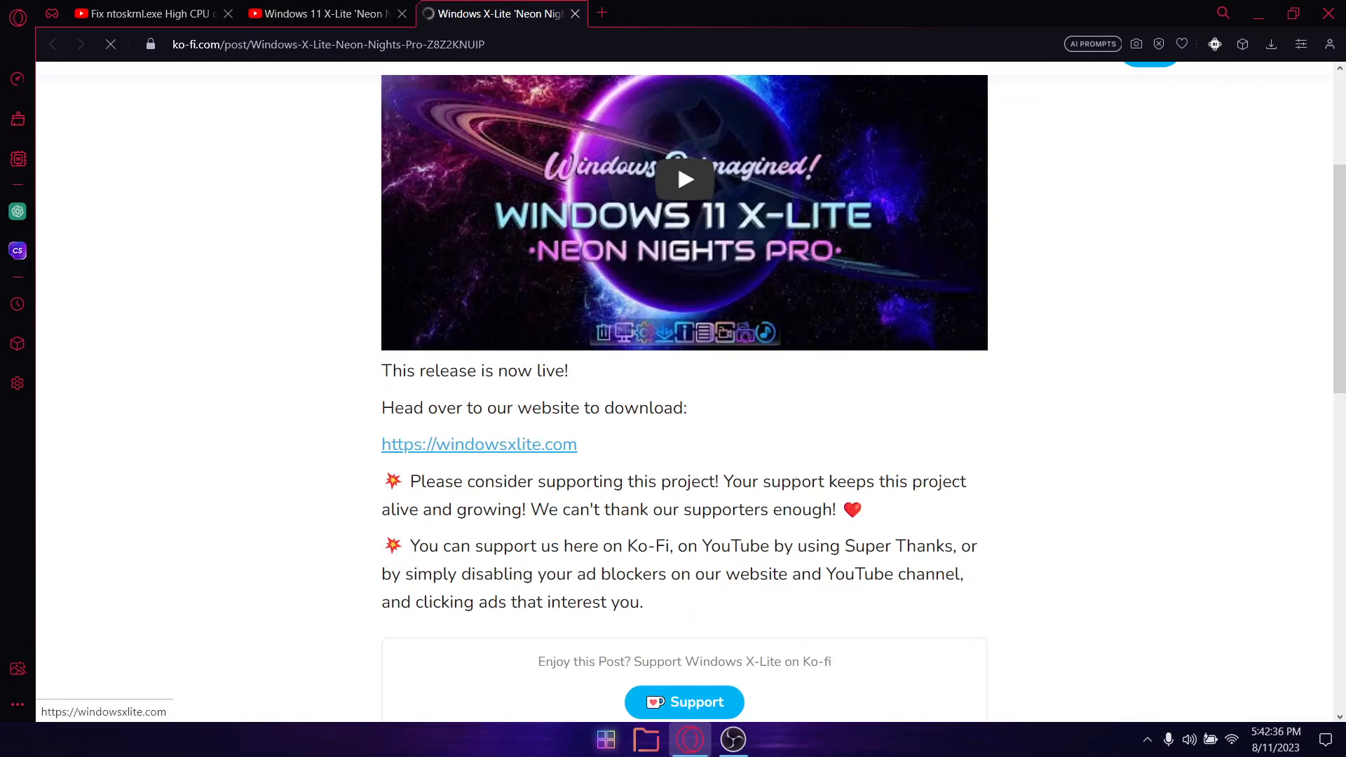
click(478, 444)
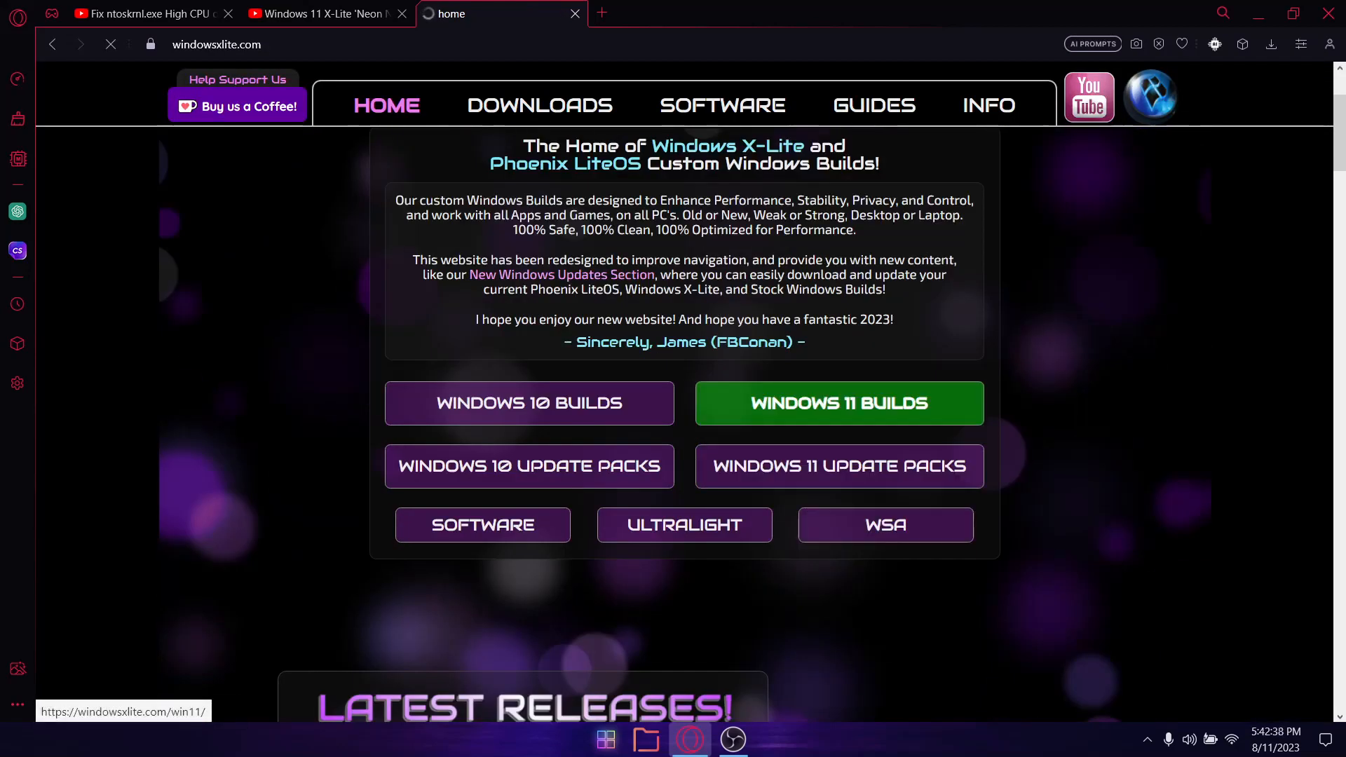
click(838, 402)
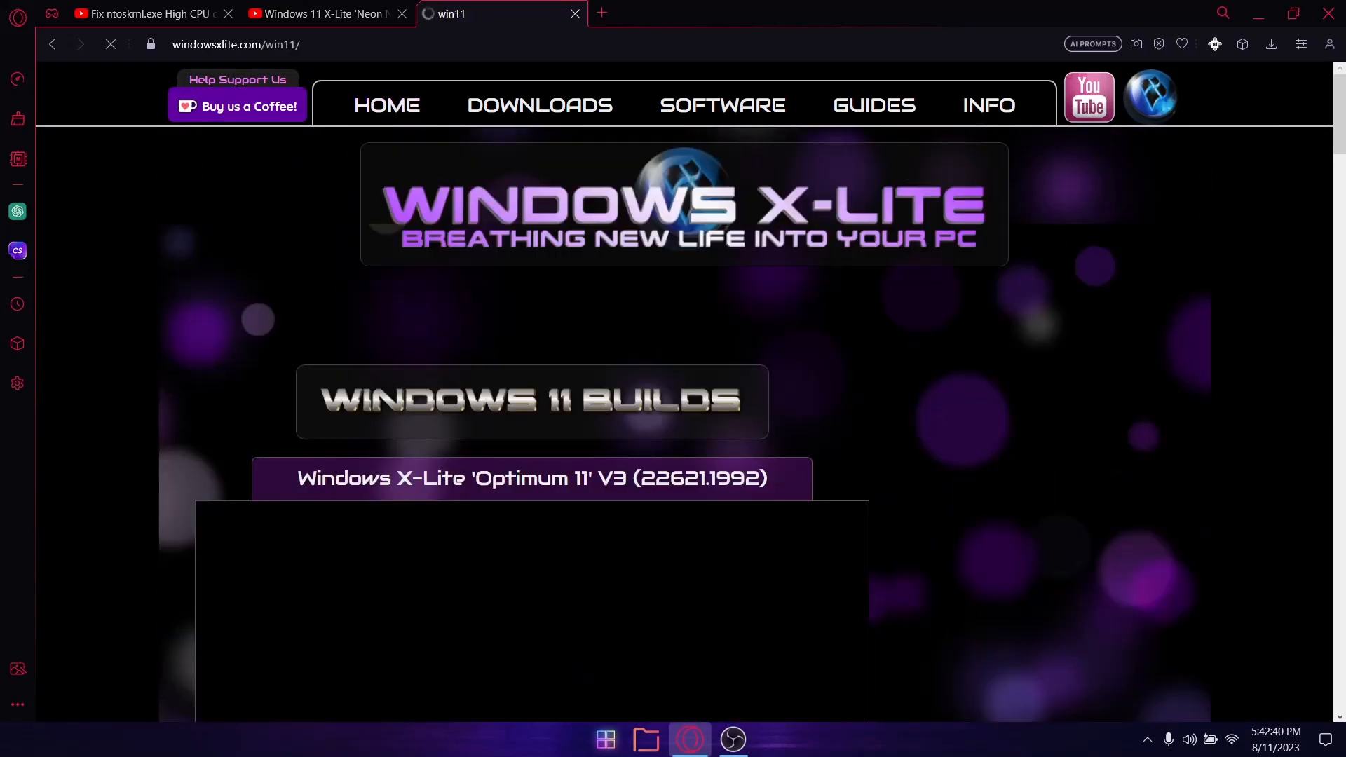
scroll(down, 3)
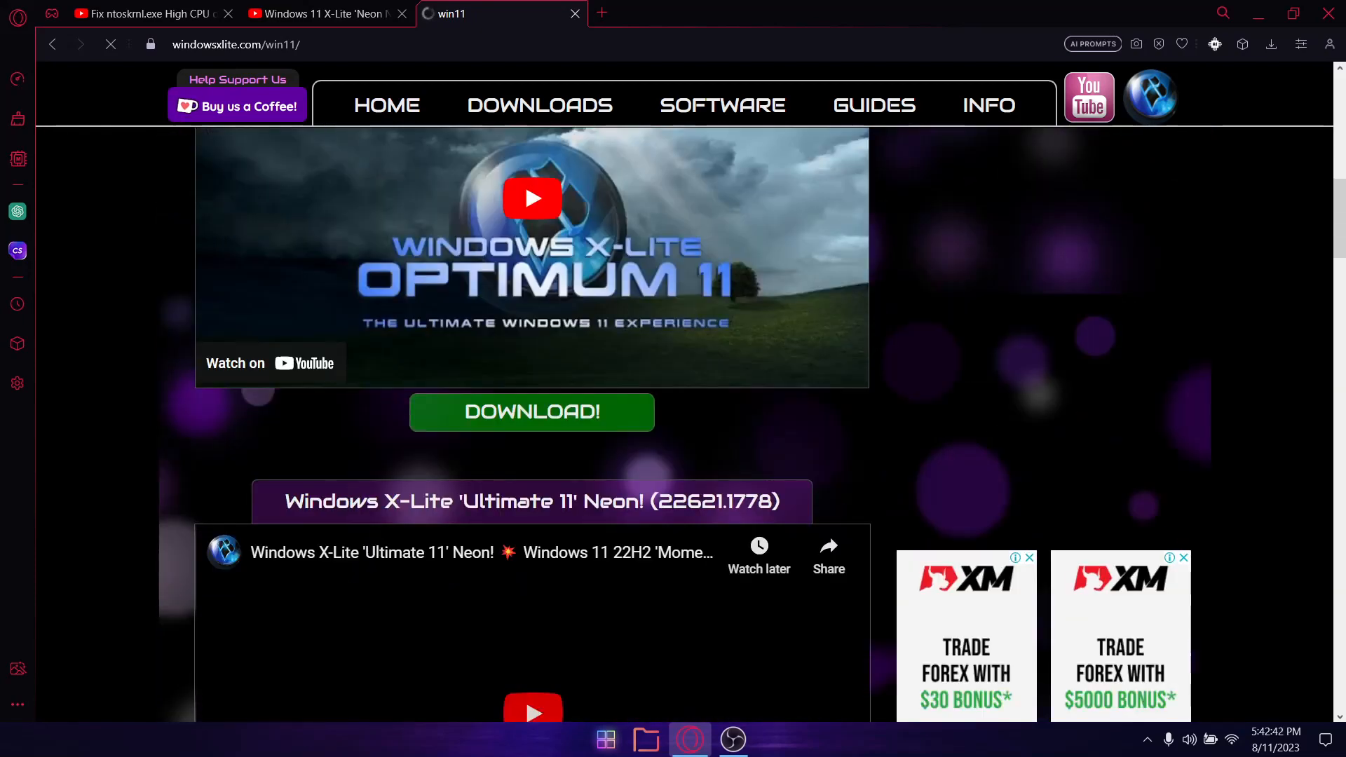
scroll(down, 3)
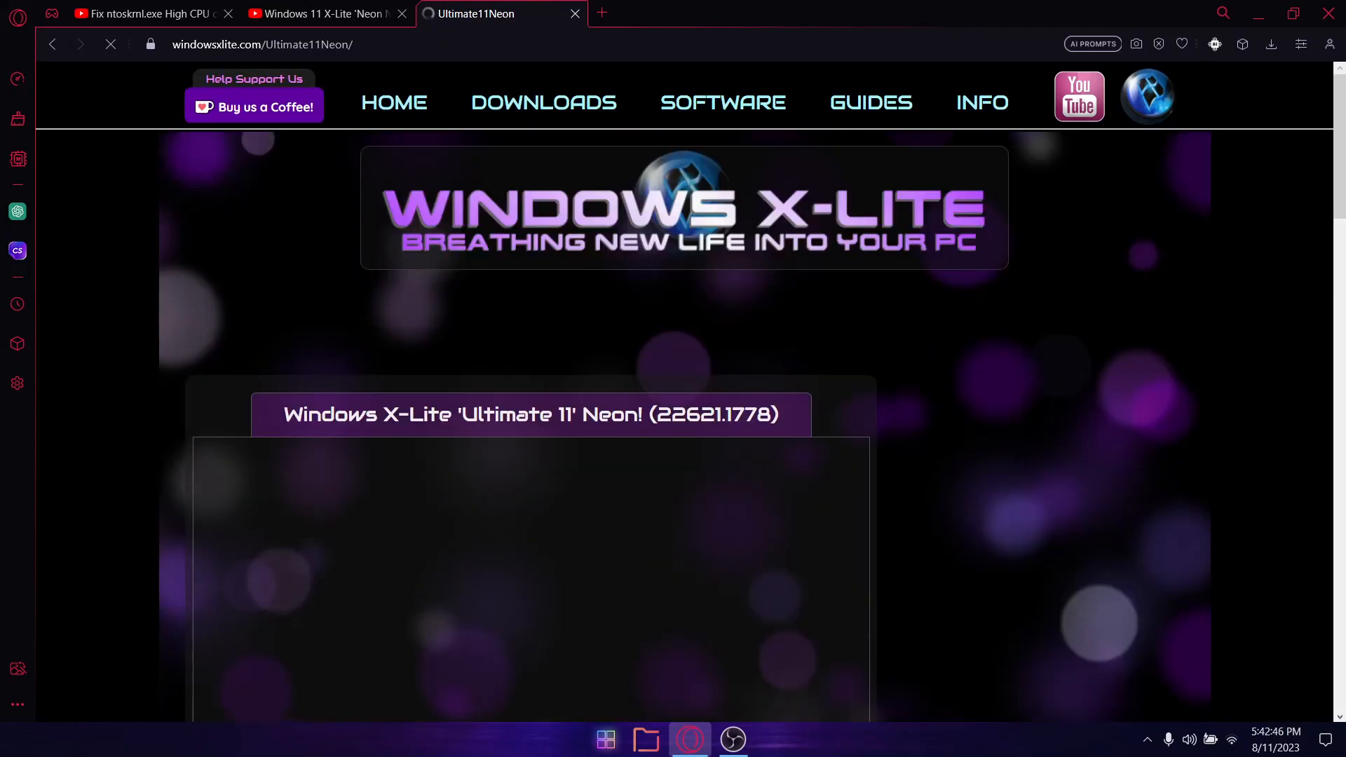
scroll(down, 3)
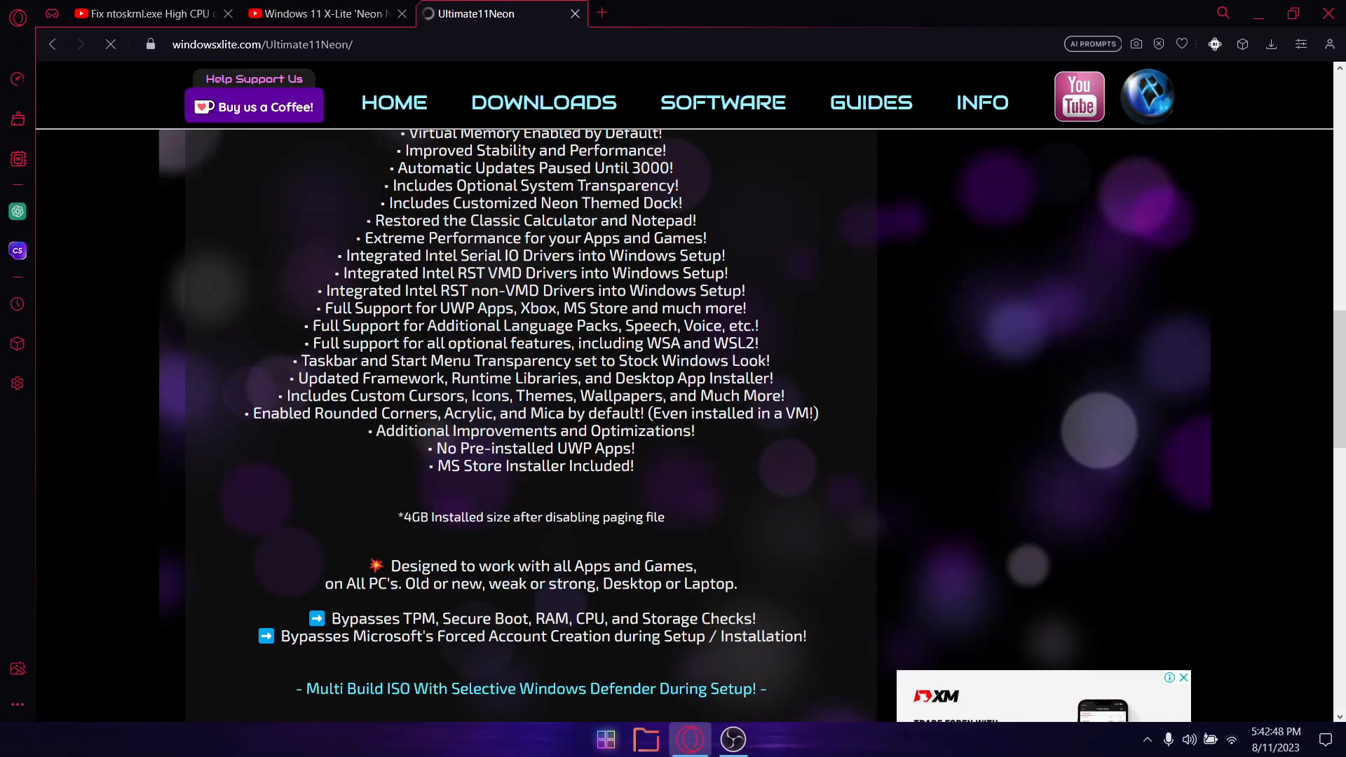
scroll(down, 3)
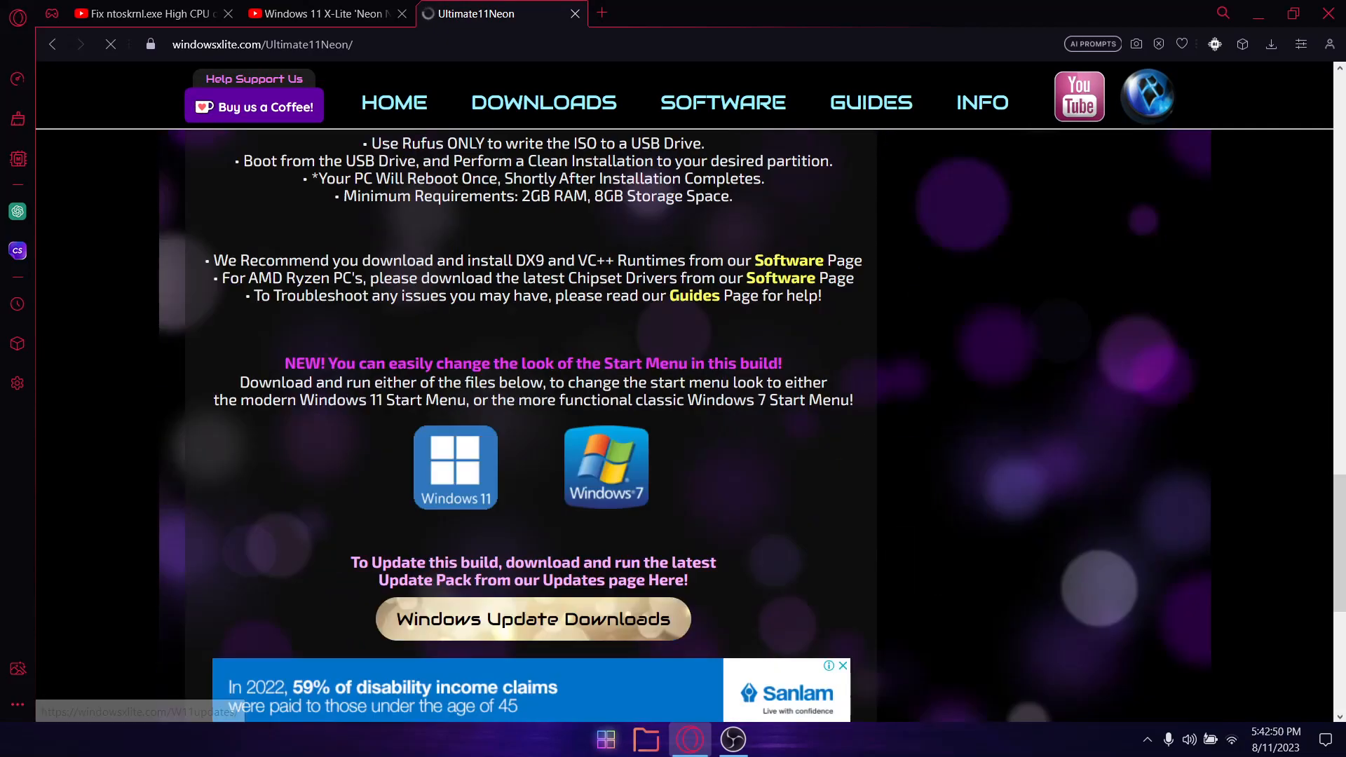
scroll(down, 3)
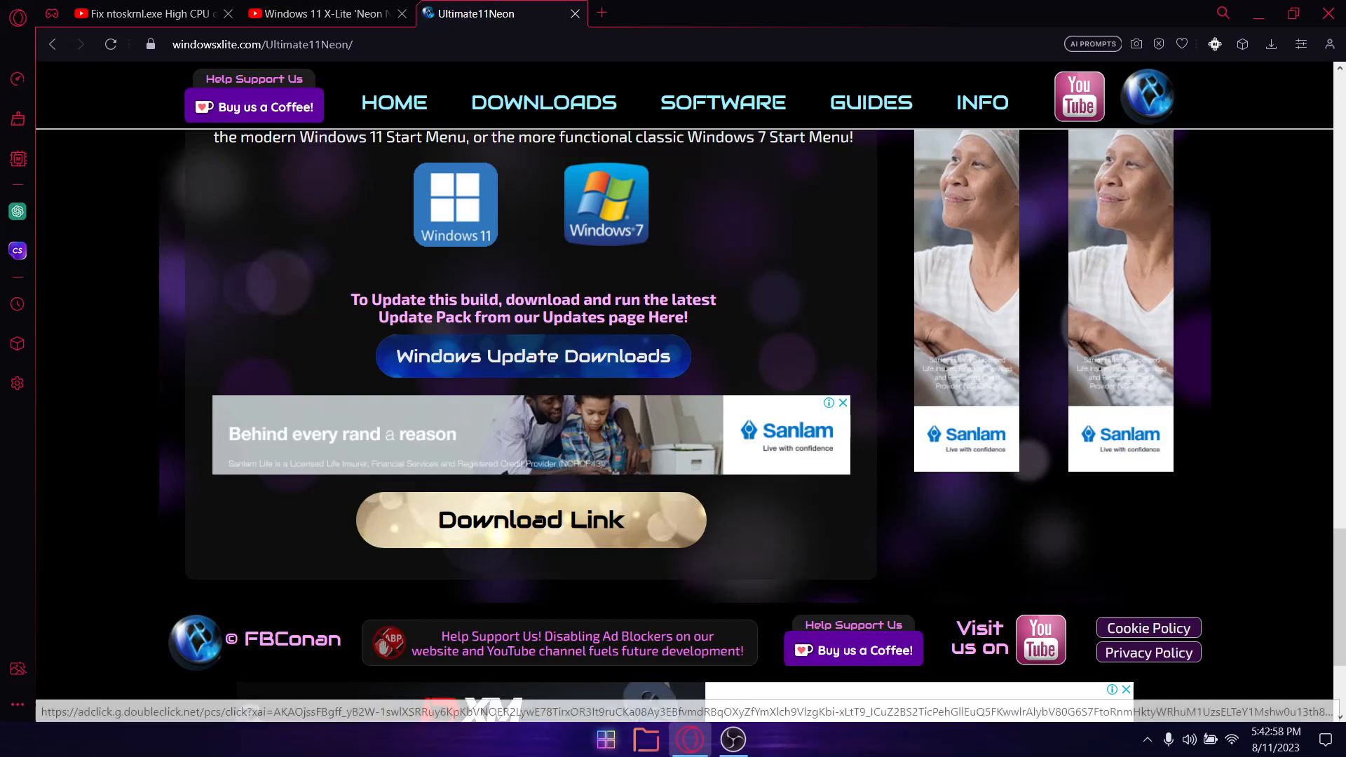
Switch to the Neon Nights Pro YouTube tab, then minimize Opera to show the desktop
click(327, 12)
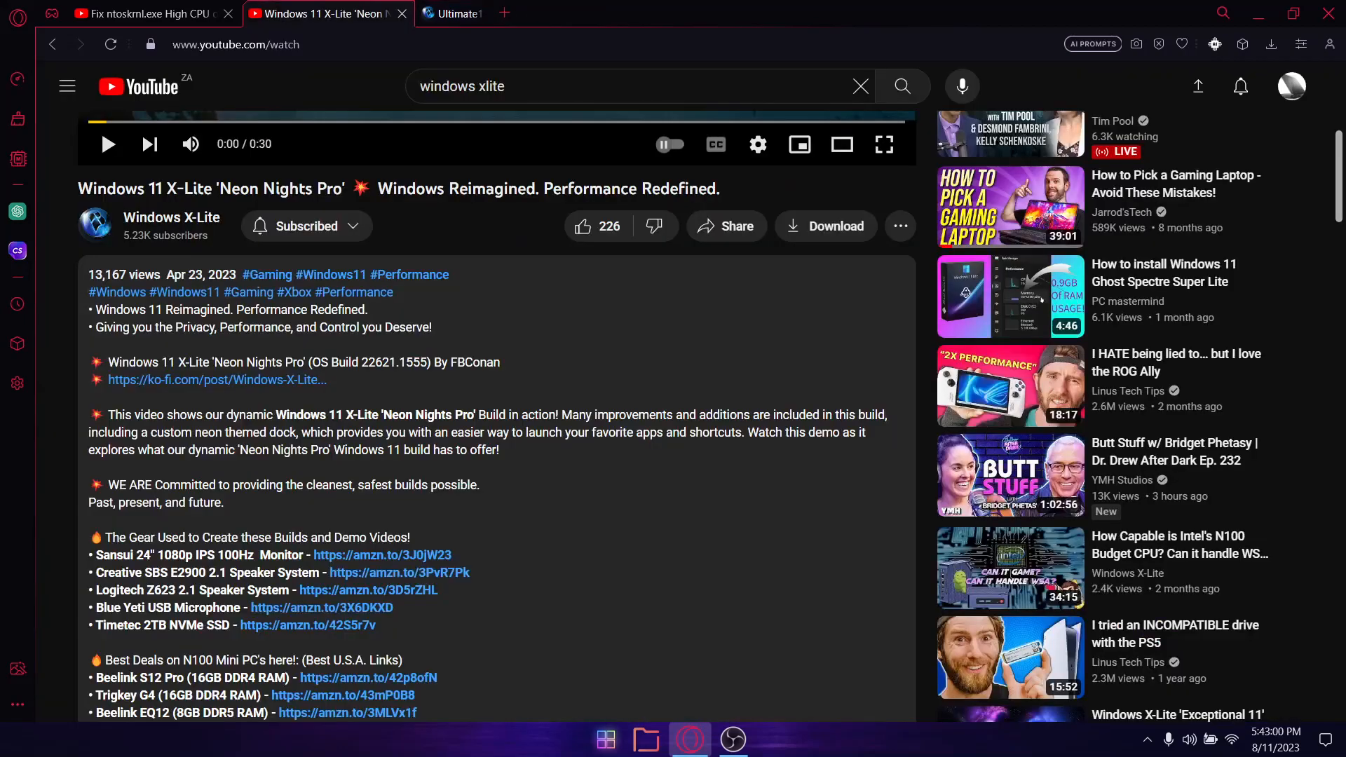
click(483, 12)
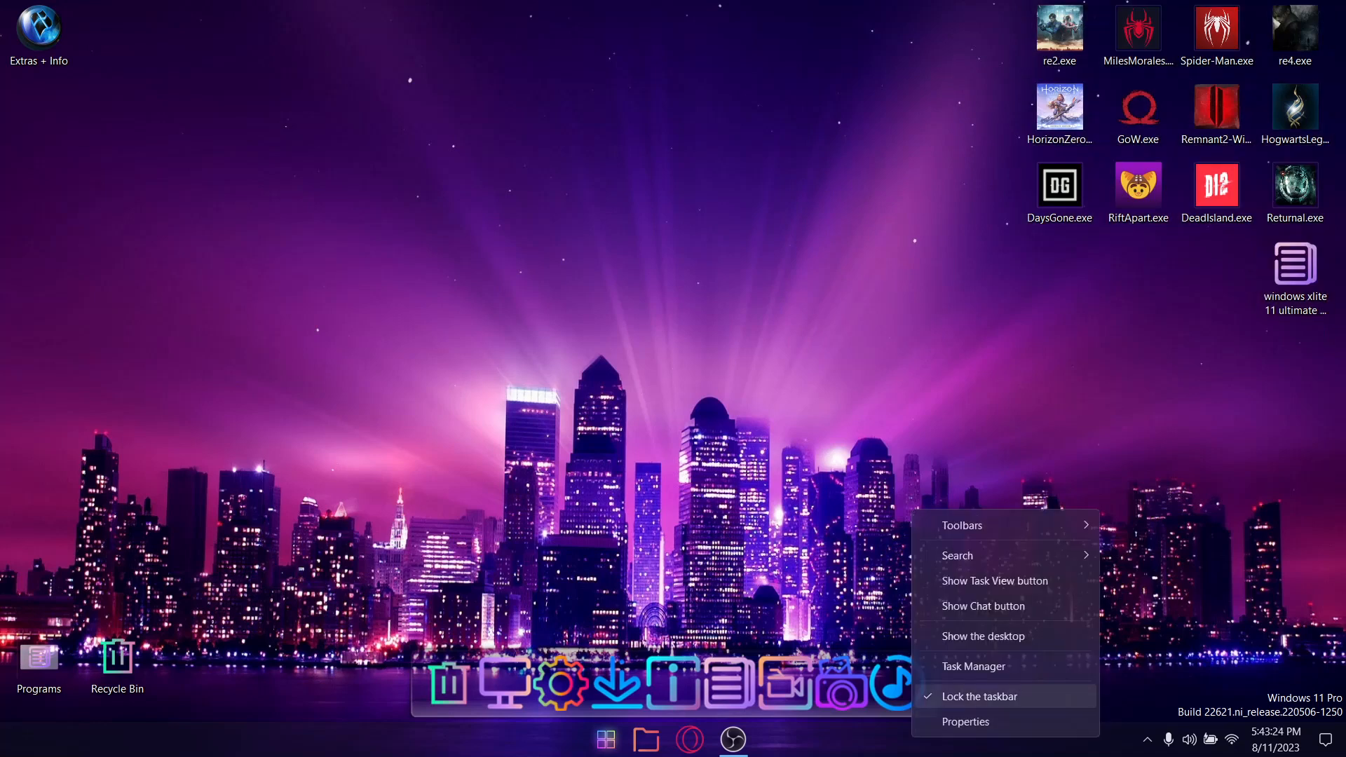
click(973, 666)
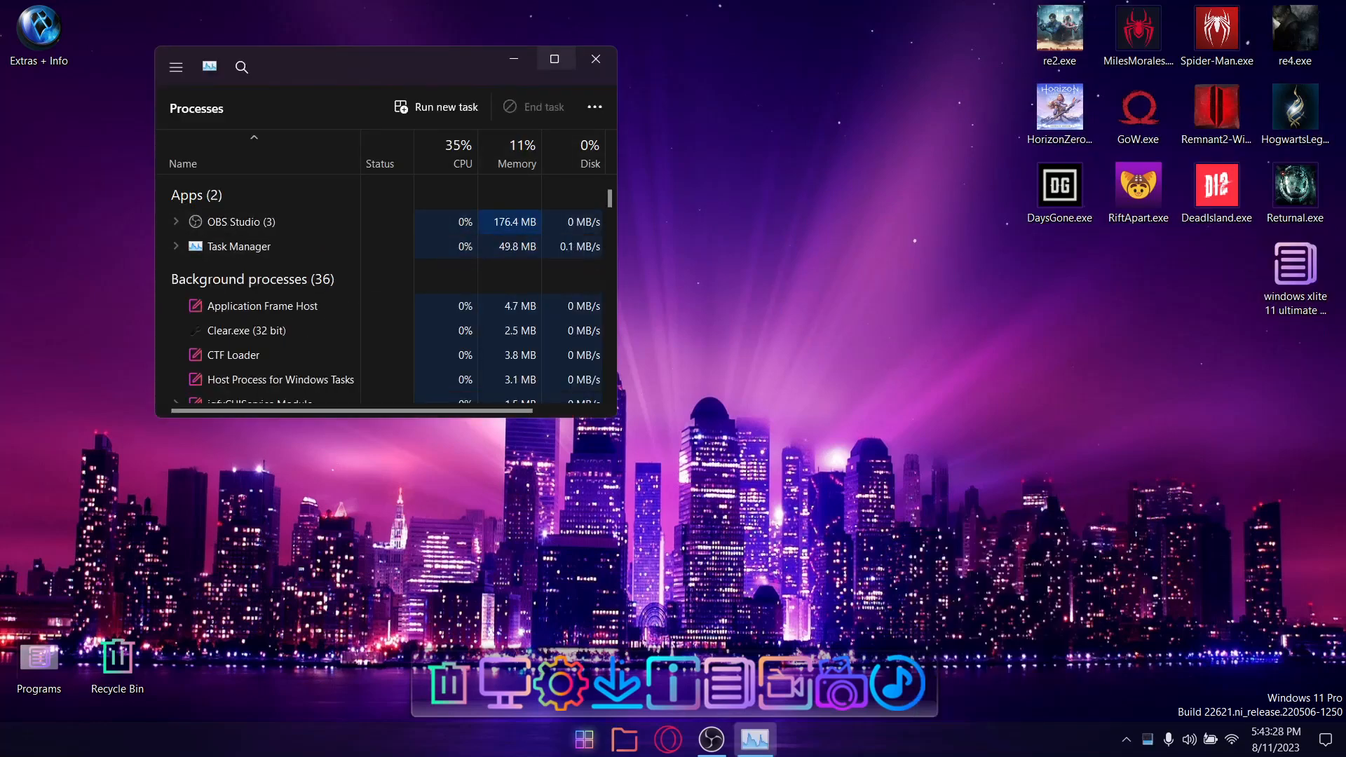
click(554, 59)
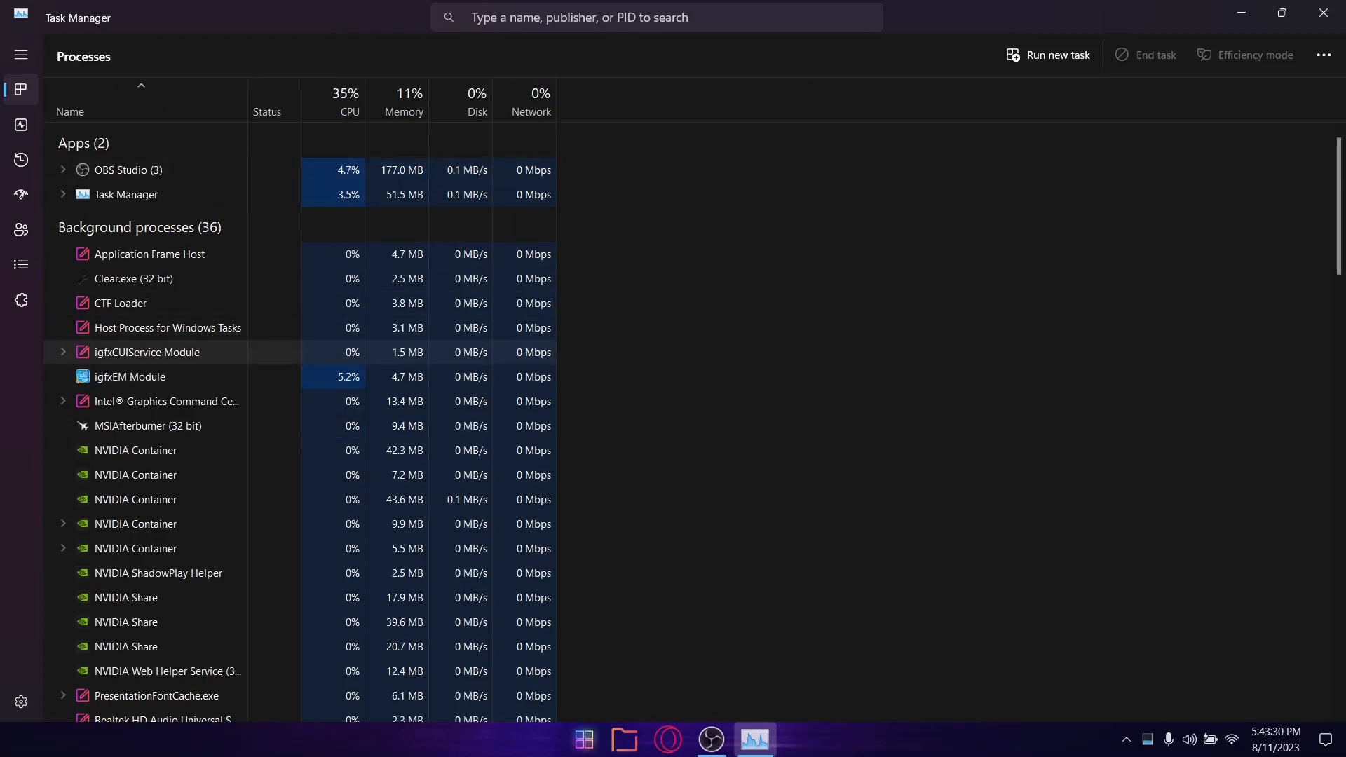
mouse_move(344, 100)
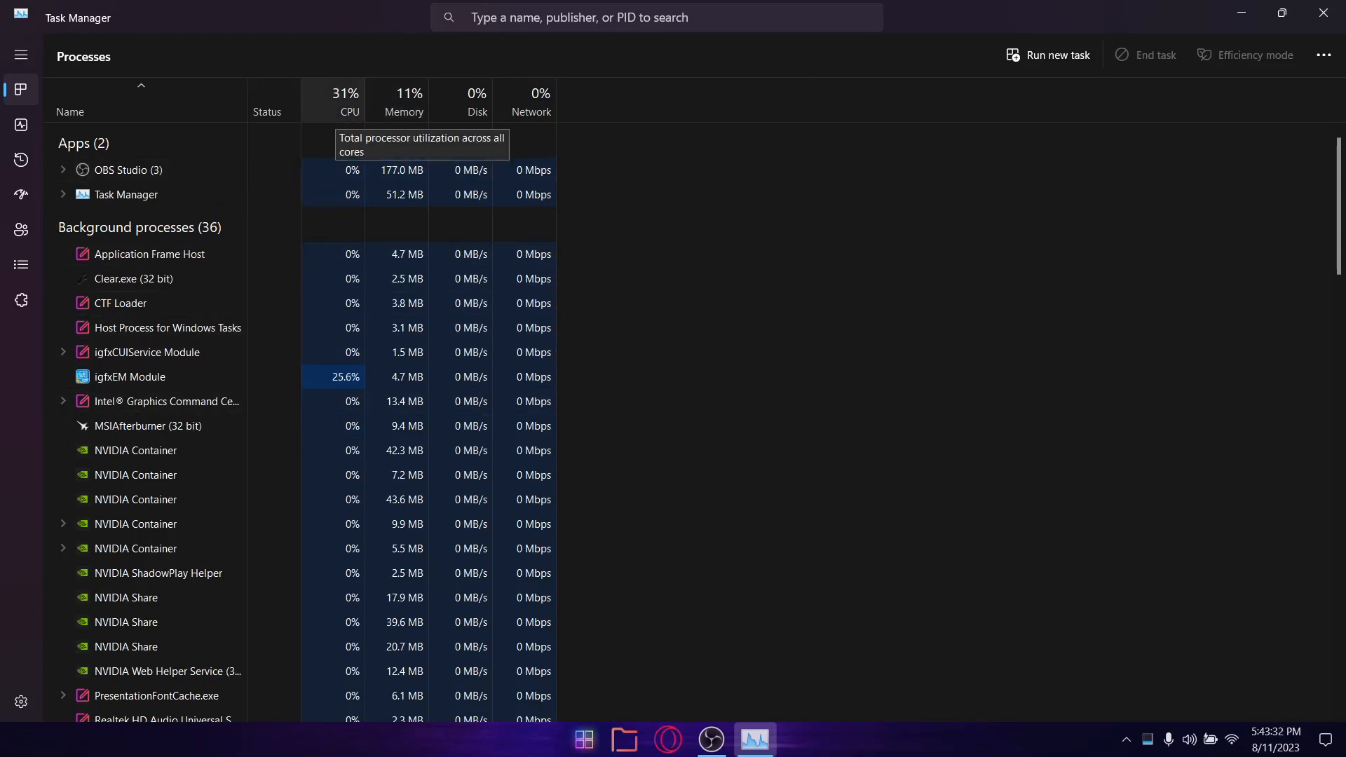
scroll(down, 3)
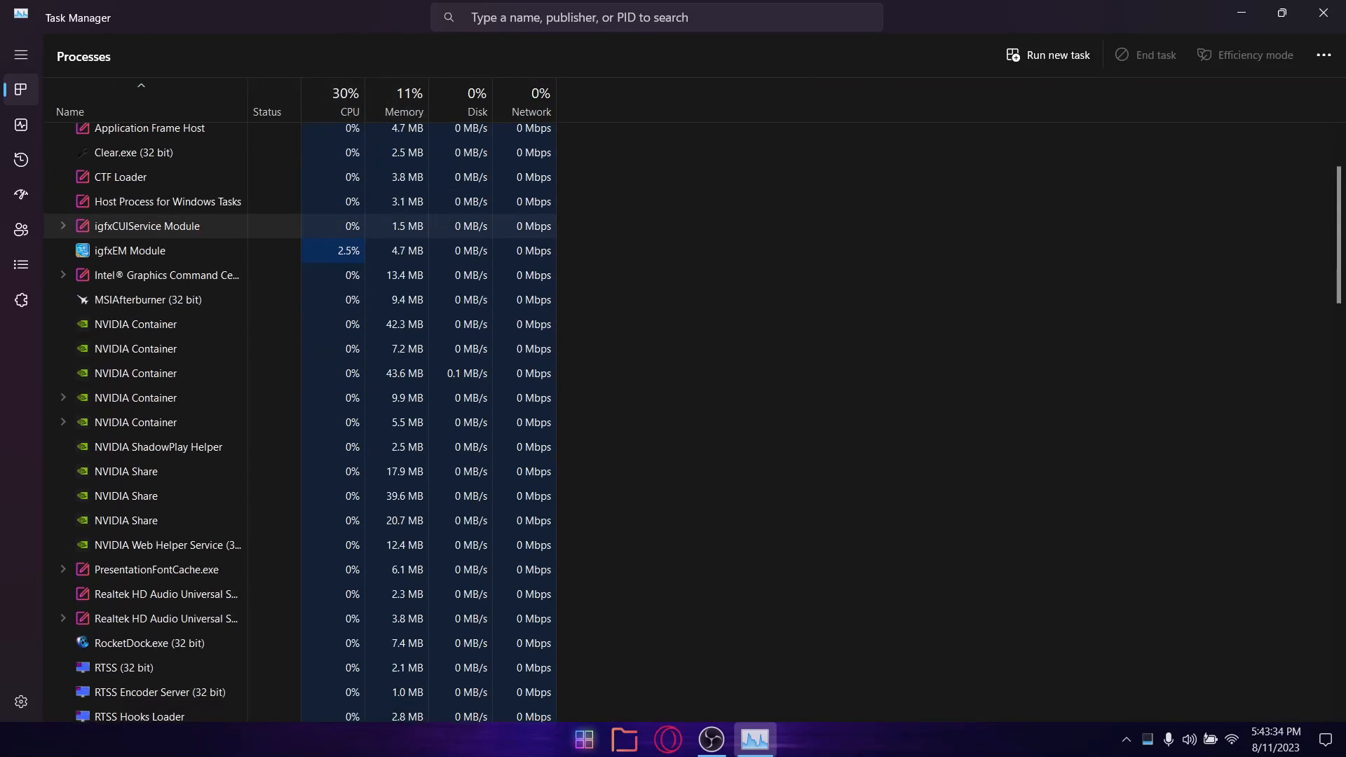
scroll(down, 3)
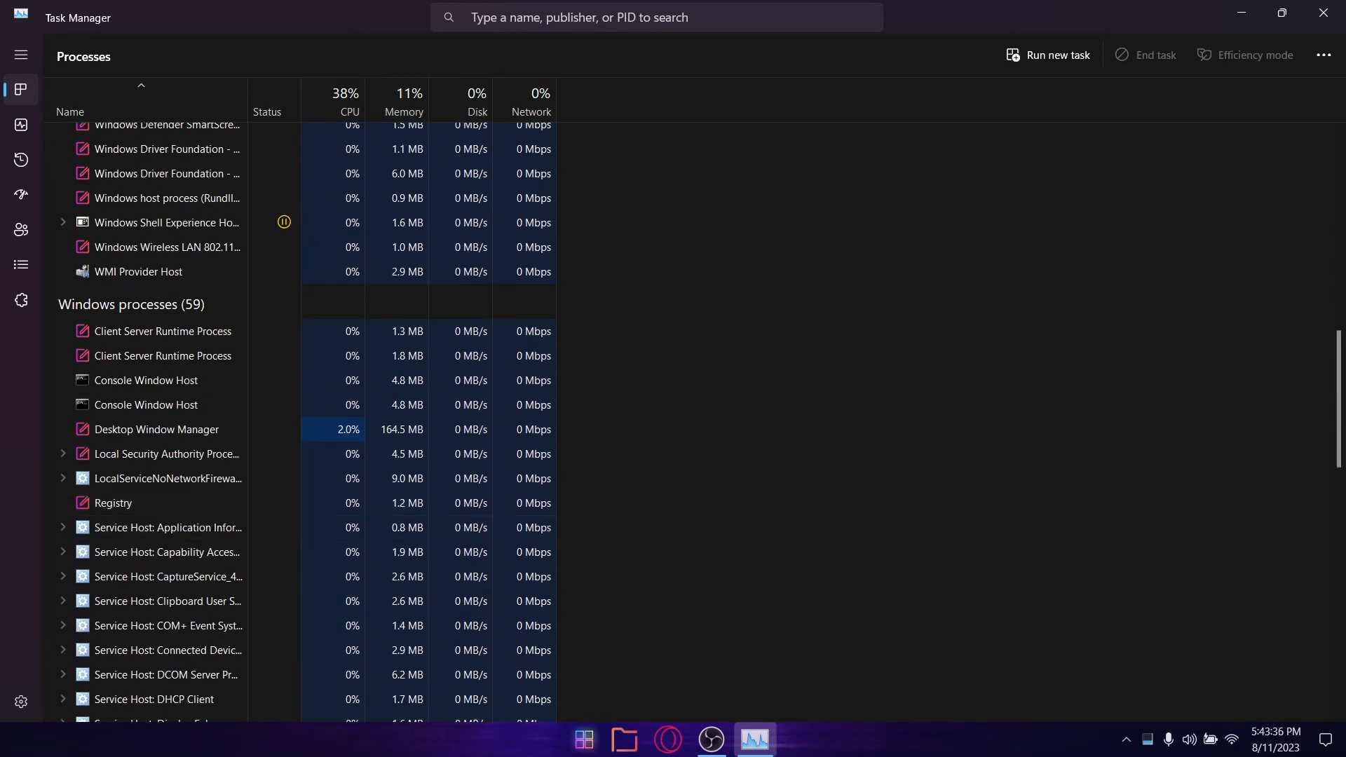
scroll(down, 3)
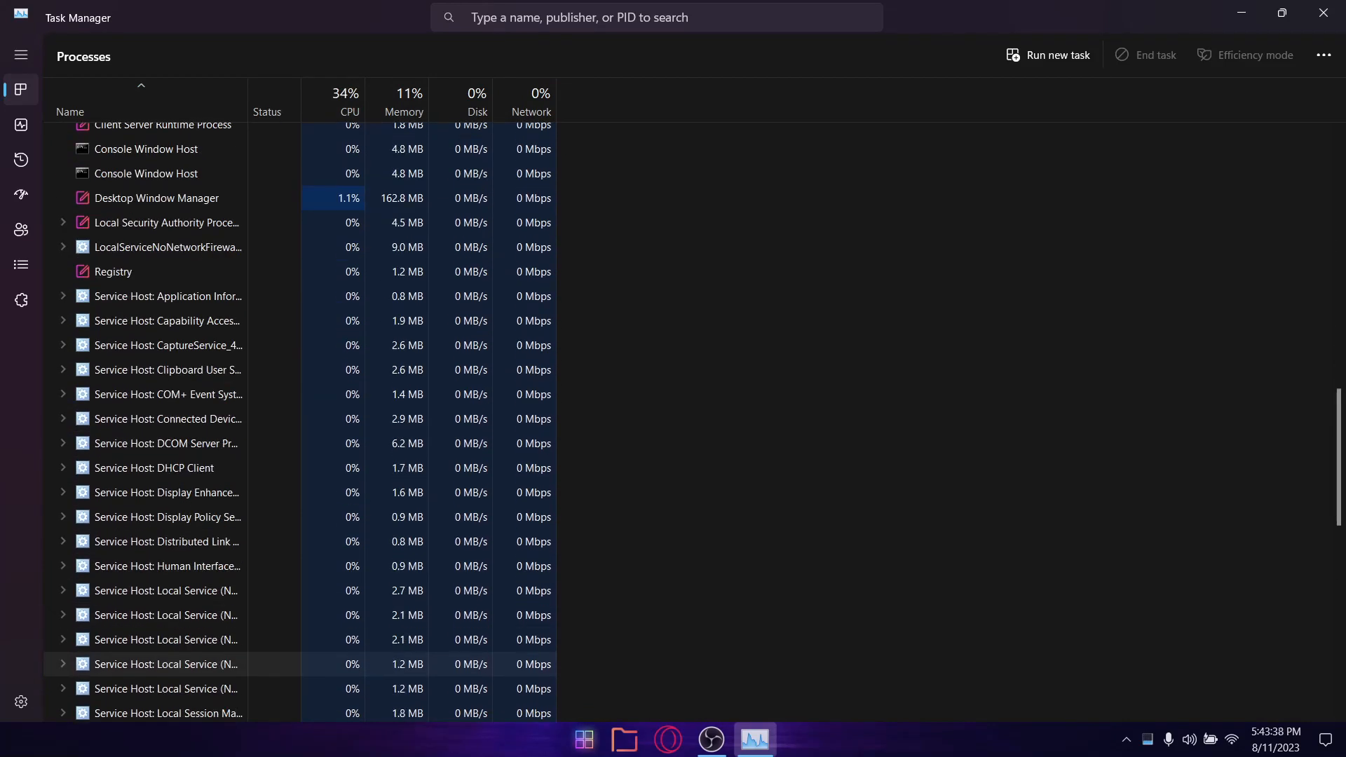
scroll(down, 3)
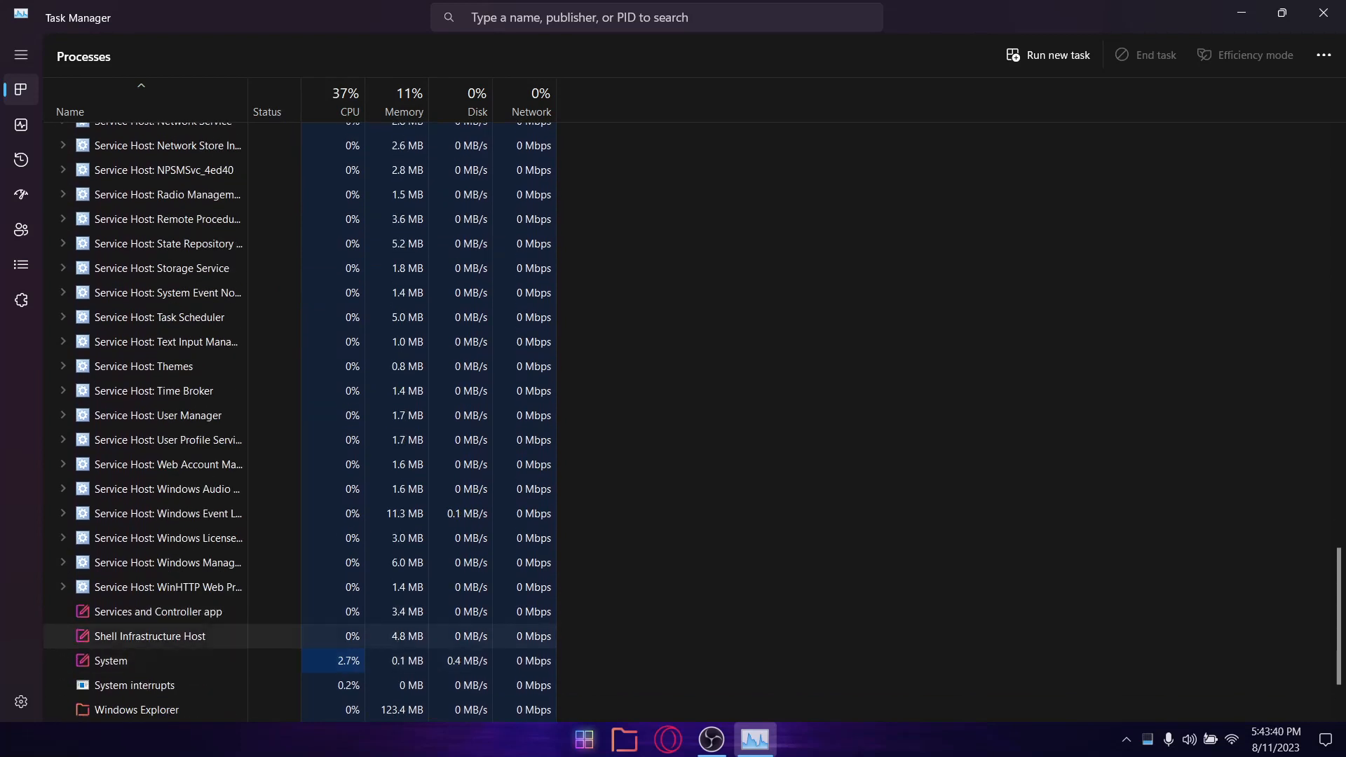
scroll(down, 3)
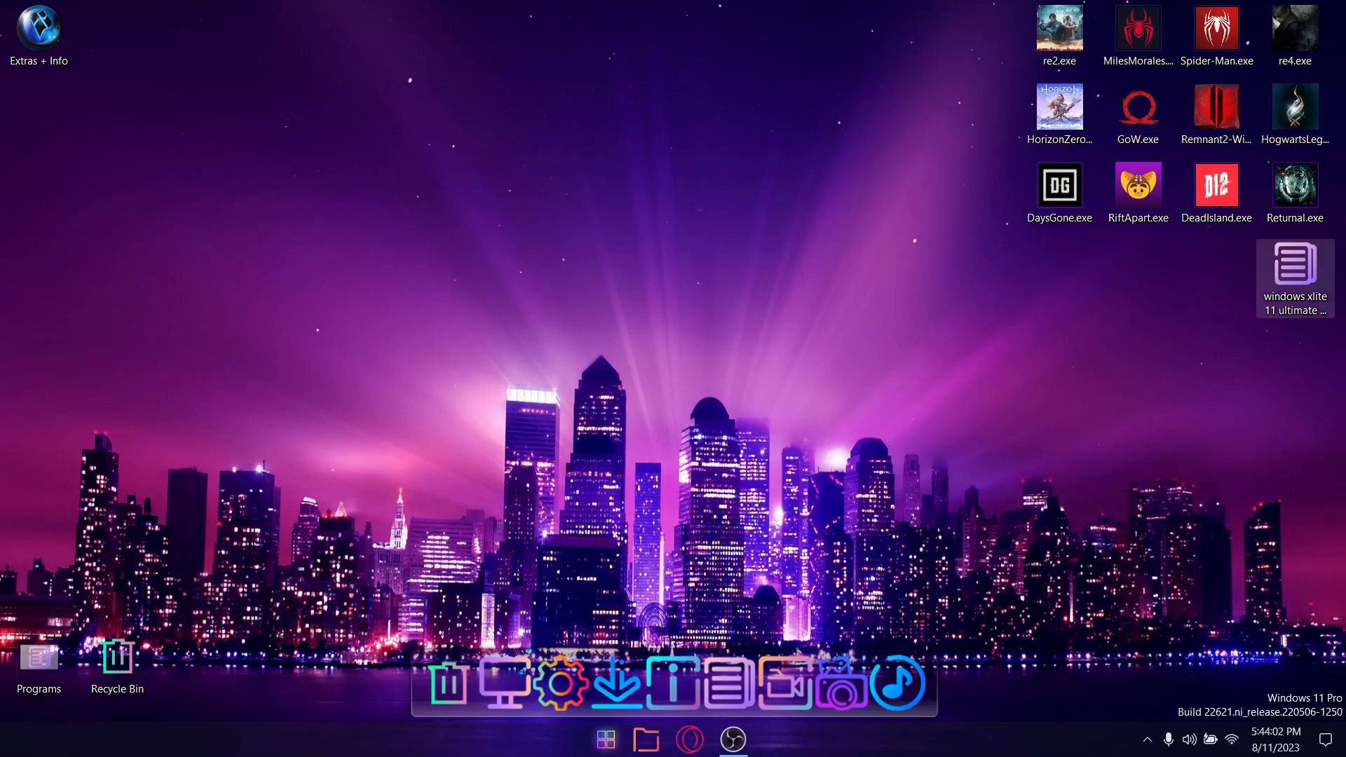
Open 'windows xlite 11 ultimate vs normal windows 10 optimized.txt' from the desktop
double_click(1295, 275)
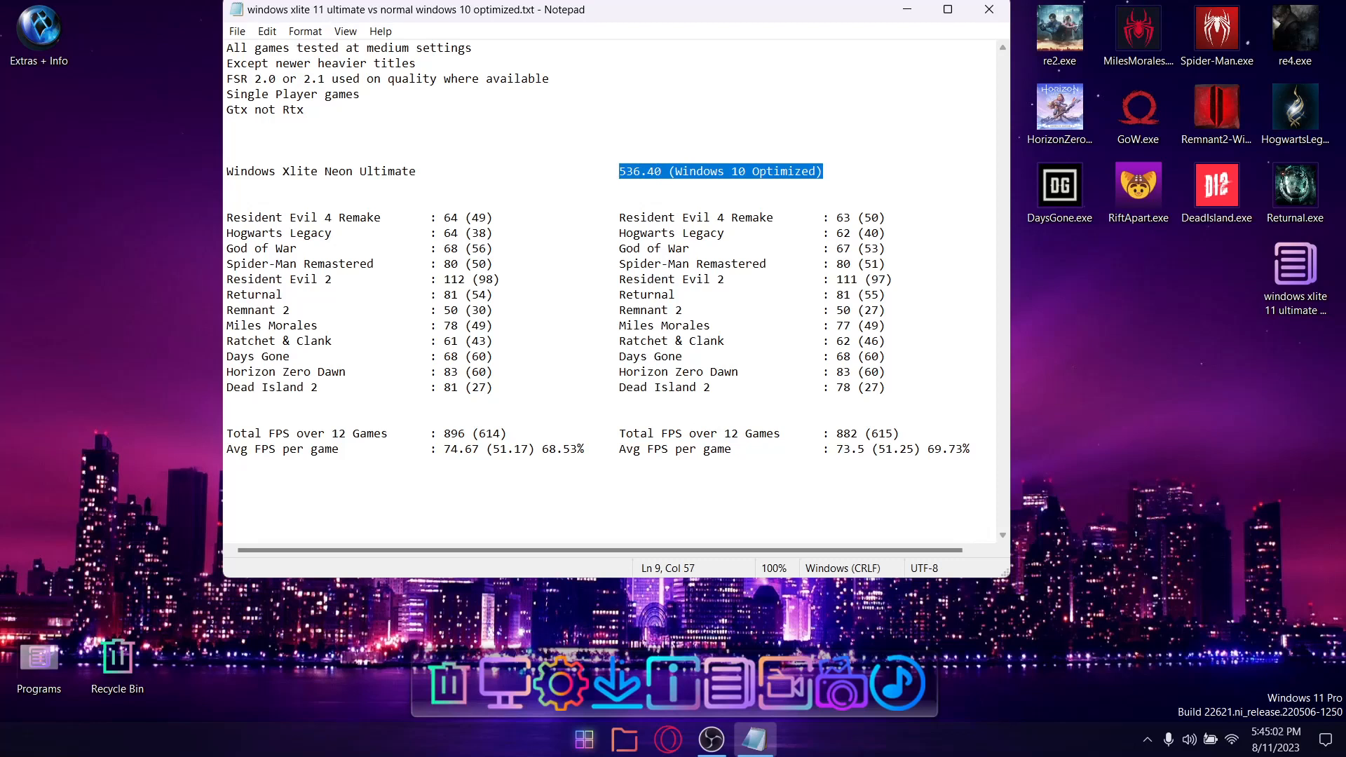
double_click(320, 171)
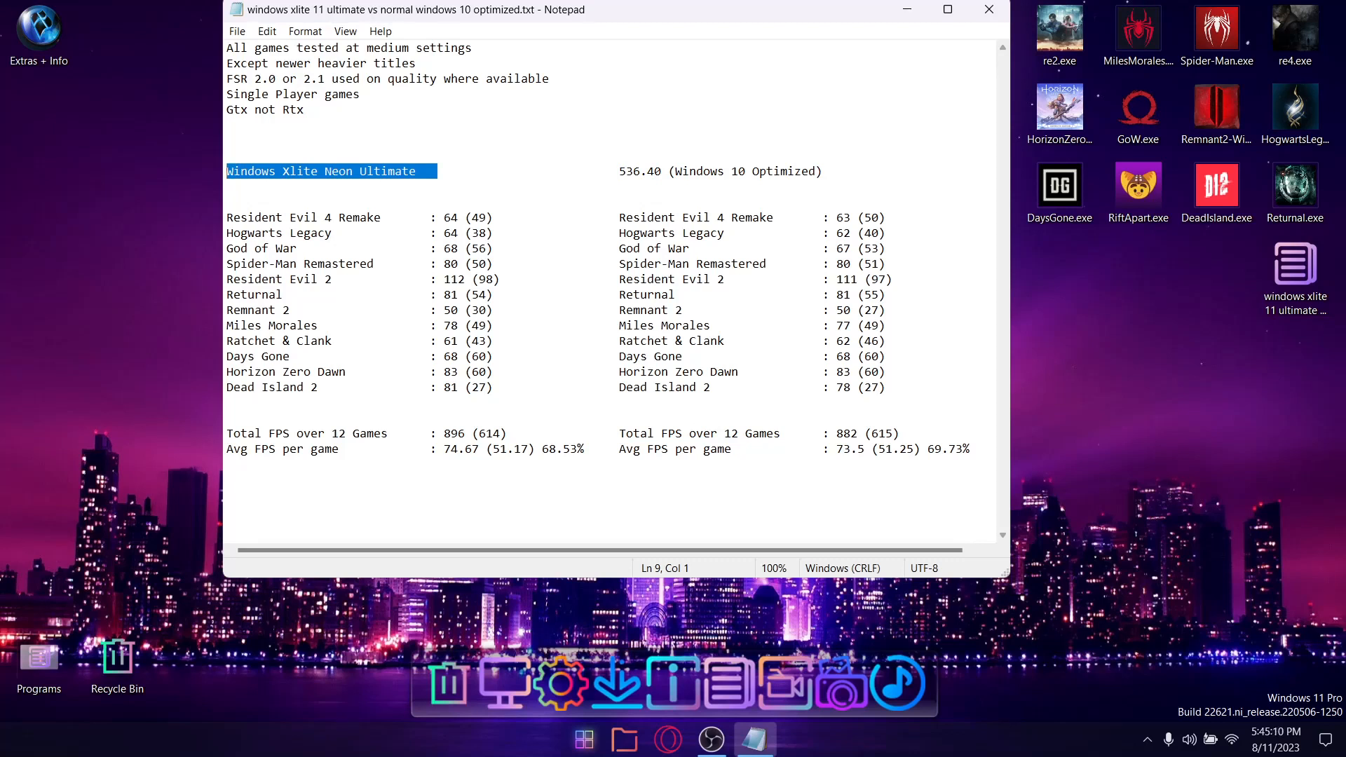
double_click(449, 218)
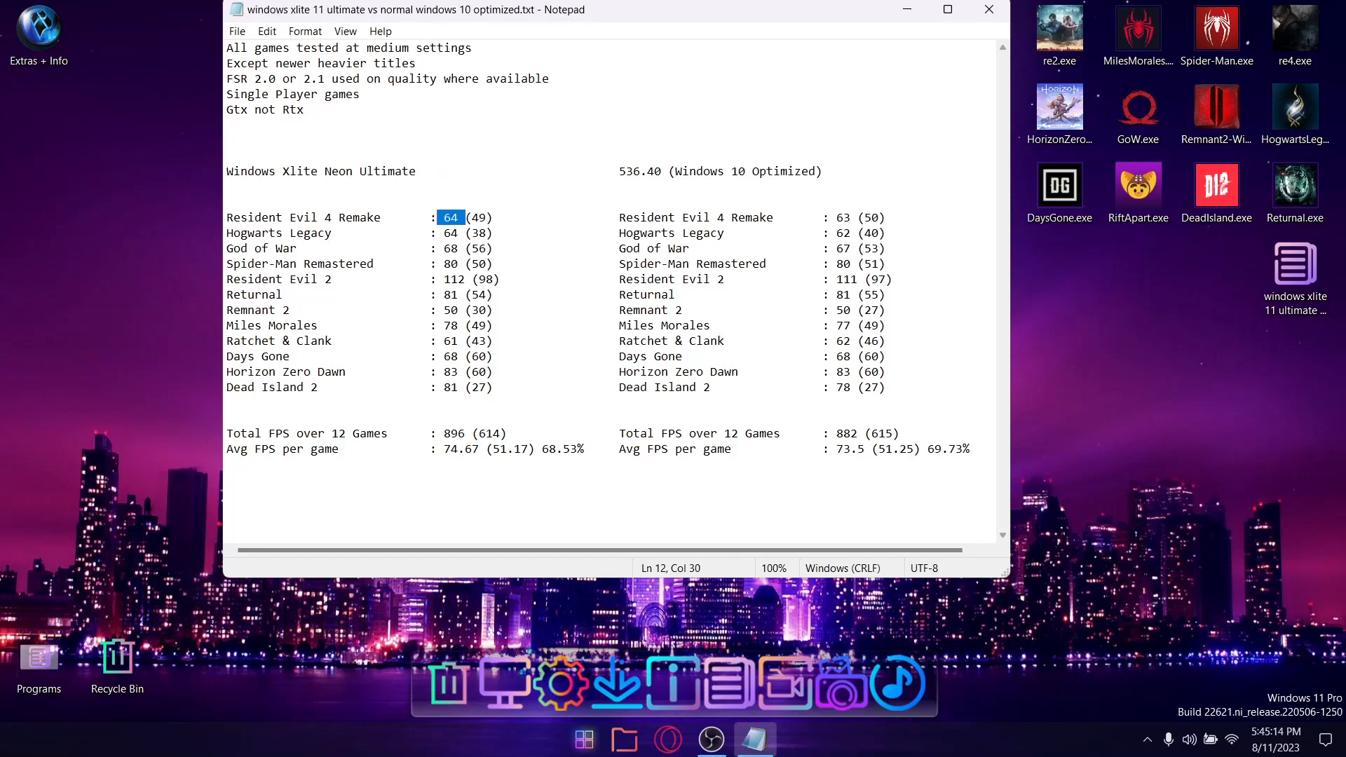
double_click(454, 433)
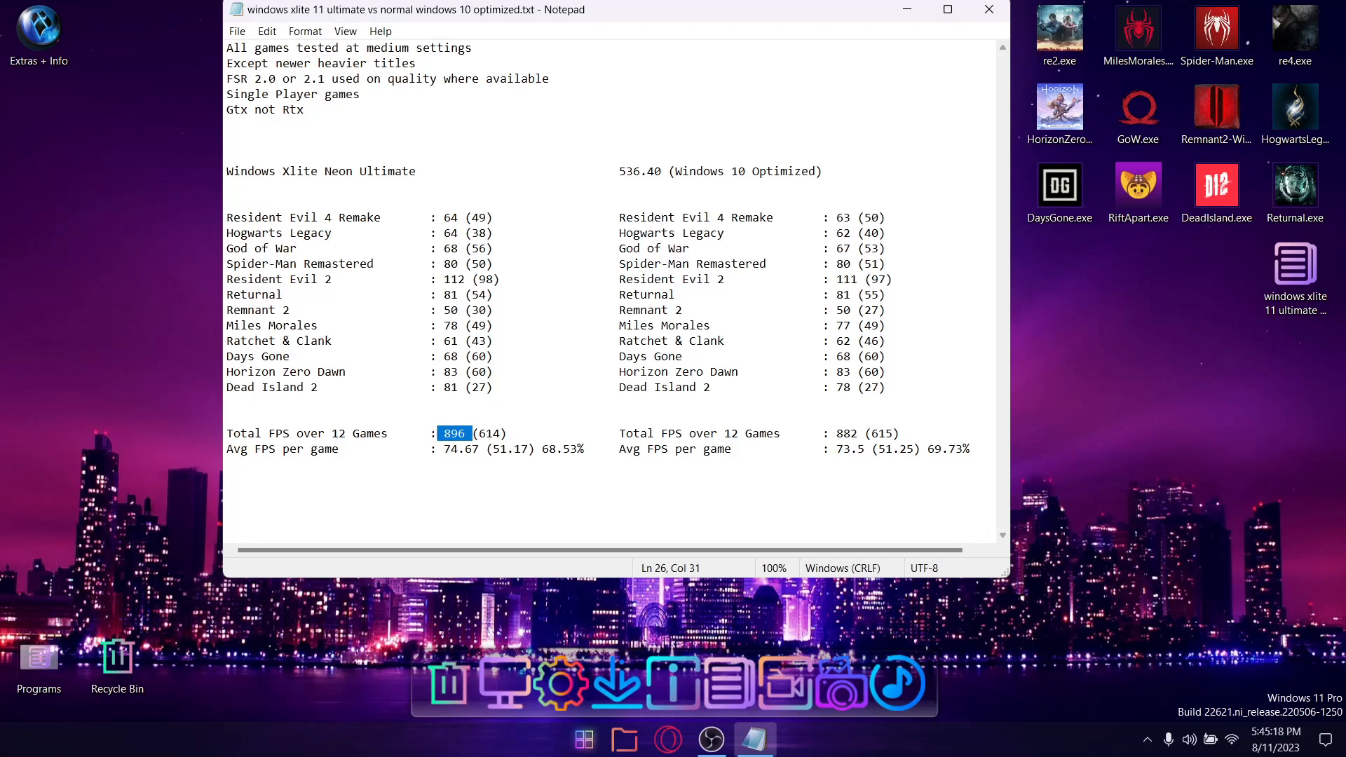
double_click(462, 449)
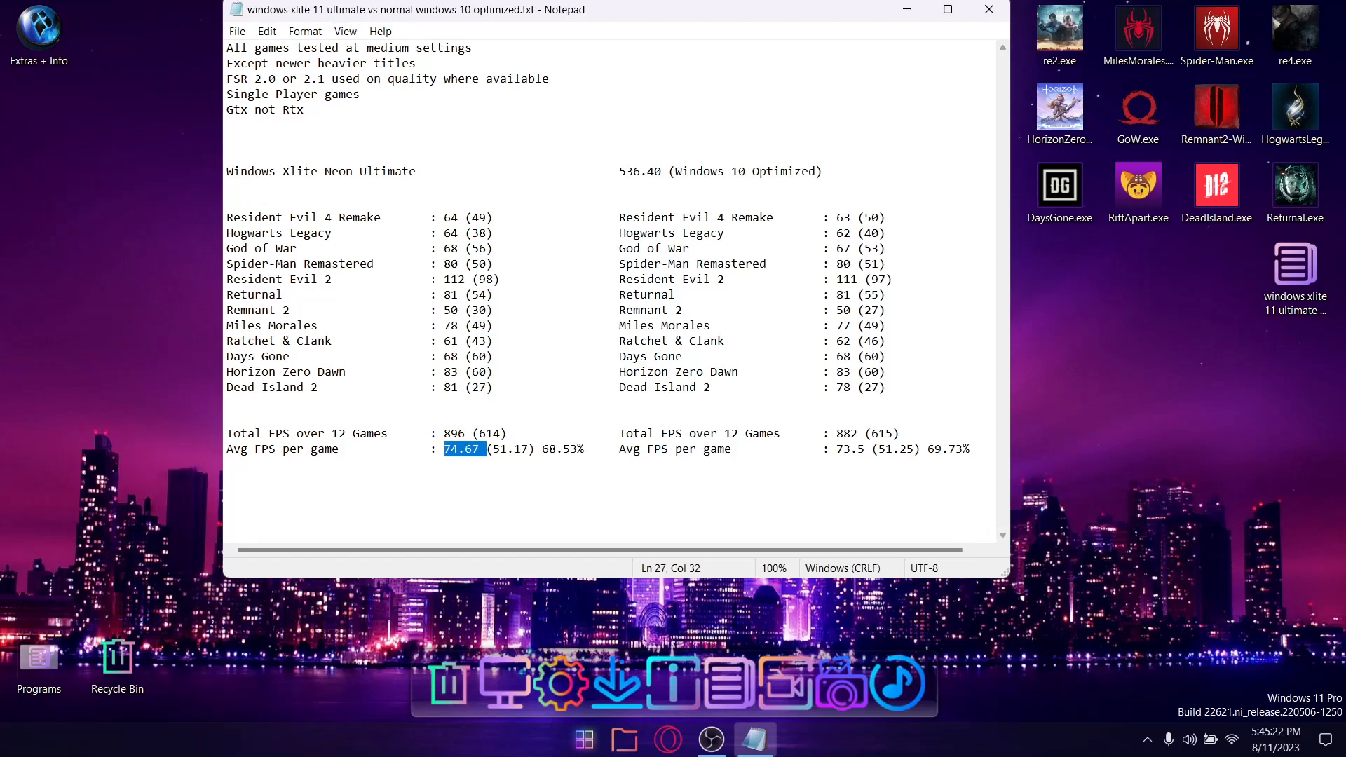
double_click(857, 449)
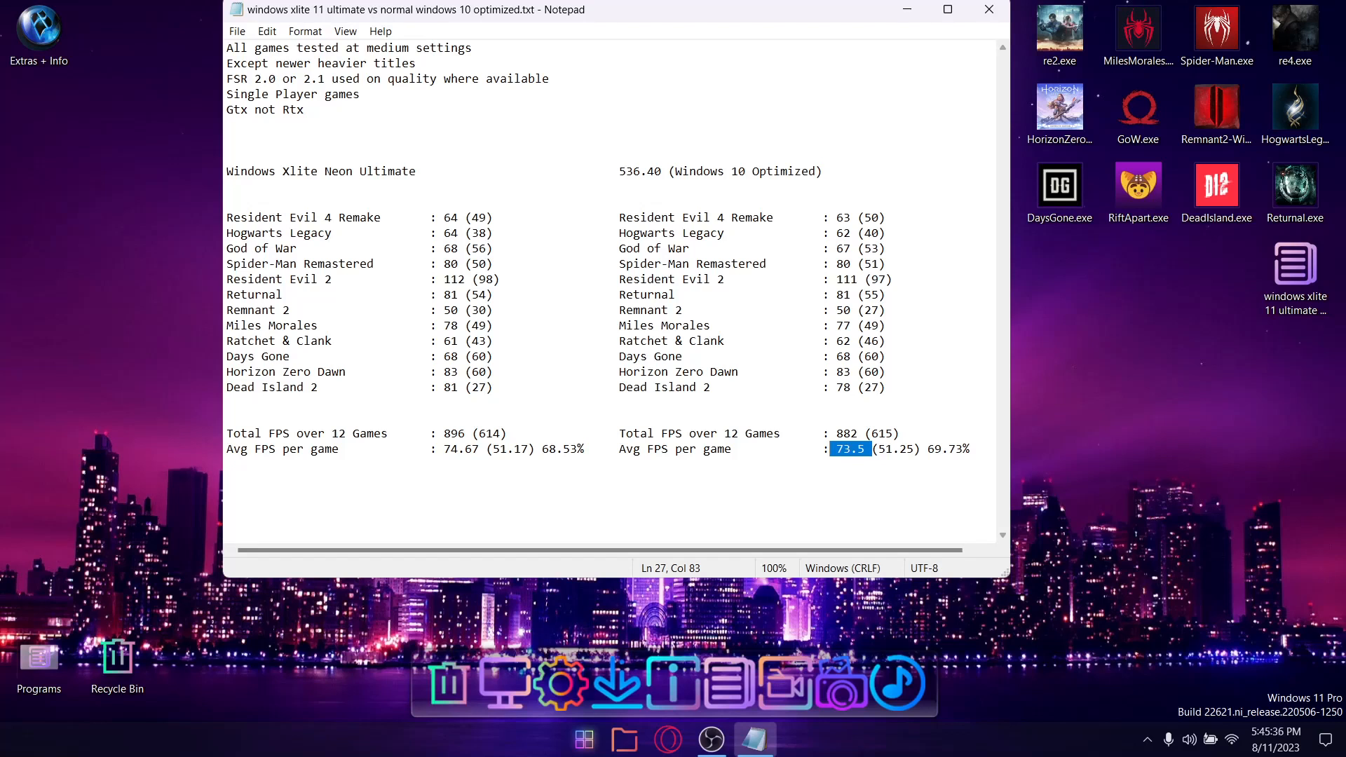
double_click(895, 449)
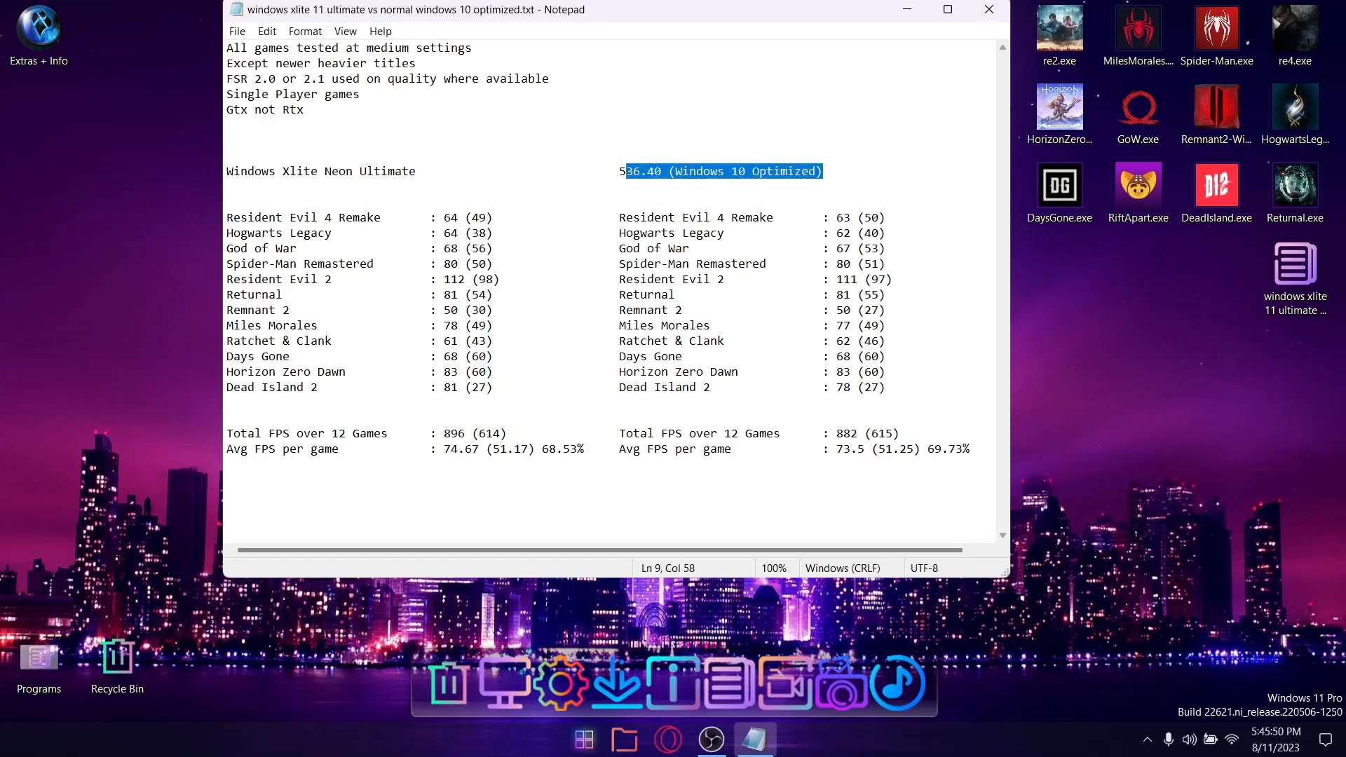
Highlight the bracketed FPS figures, including X-Lite's 614 total, then open This PC
click(489, 216)
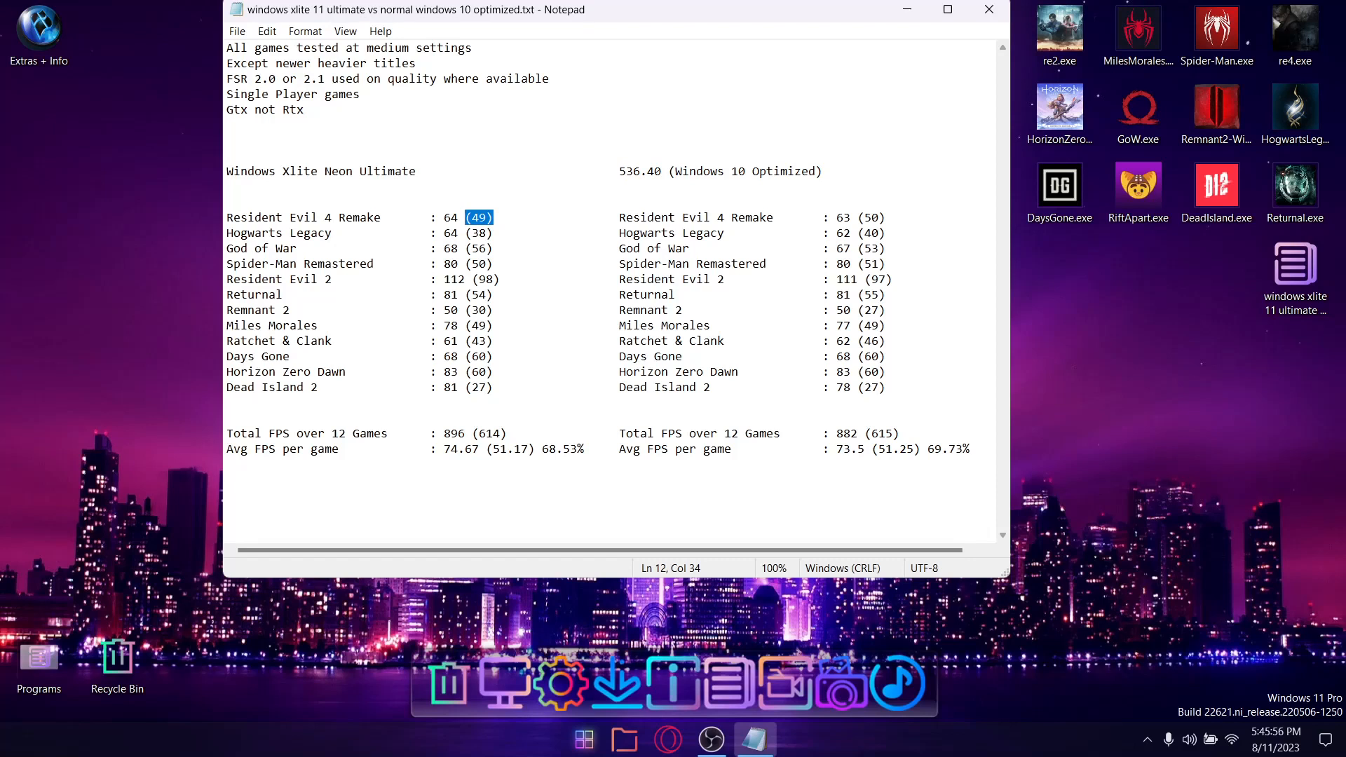
double_click(491, 433)
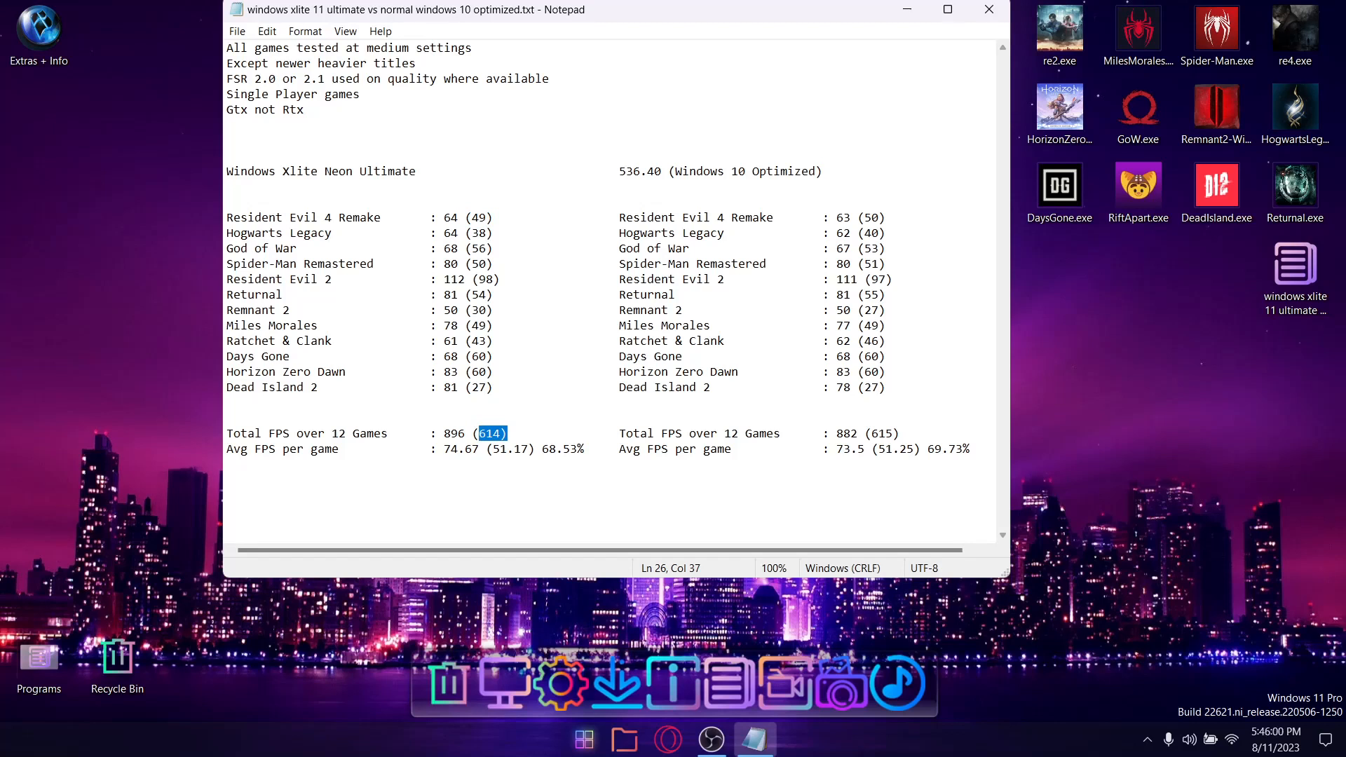
double_click(882, 432)
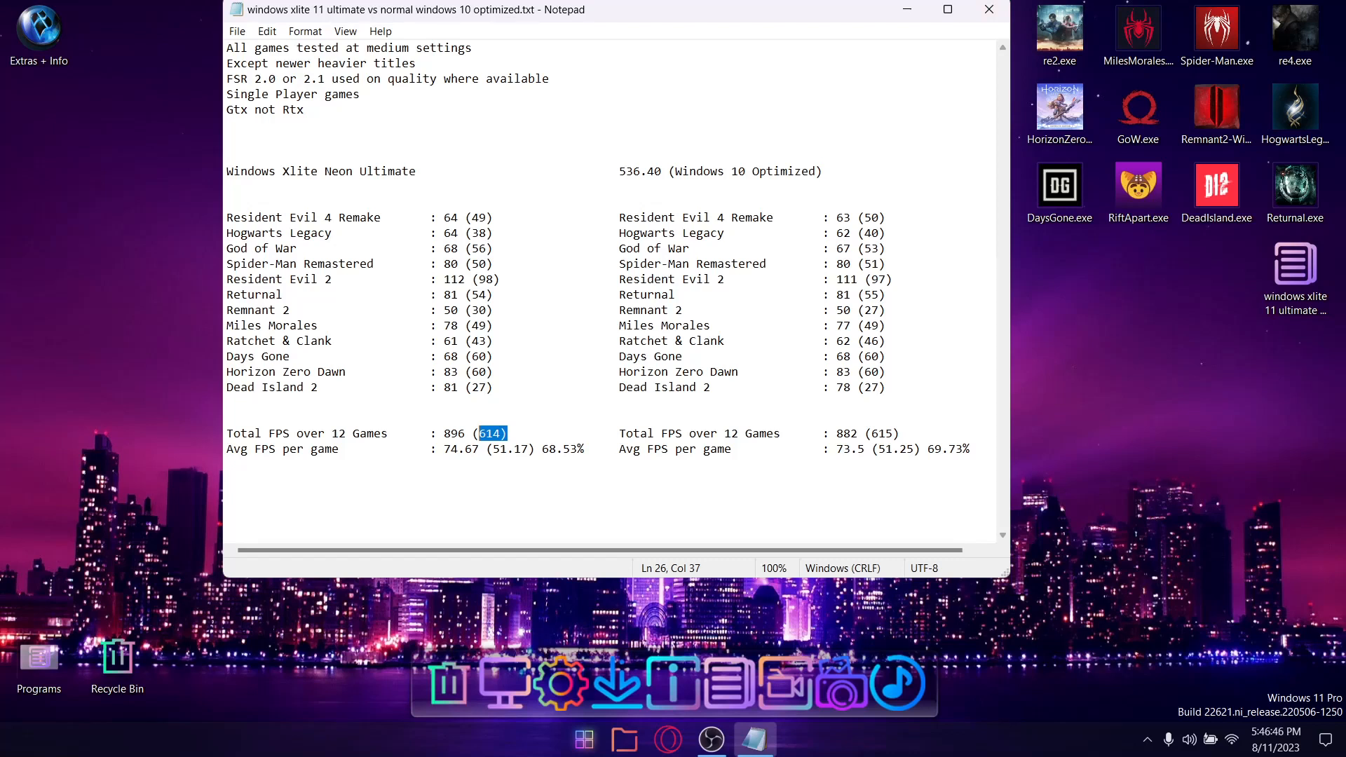
mouse_move(988, 9)
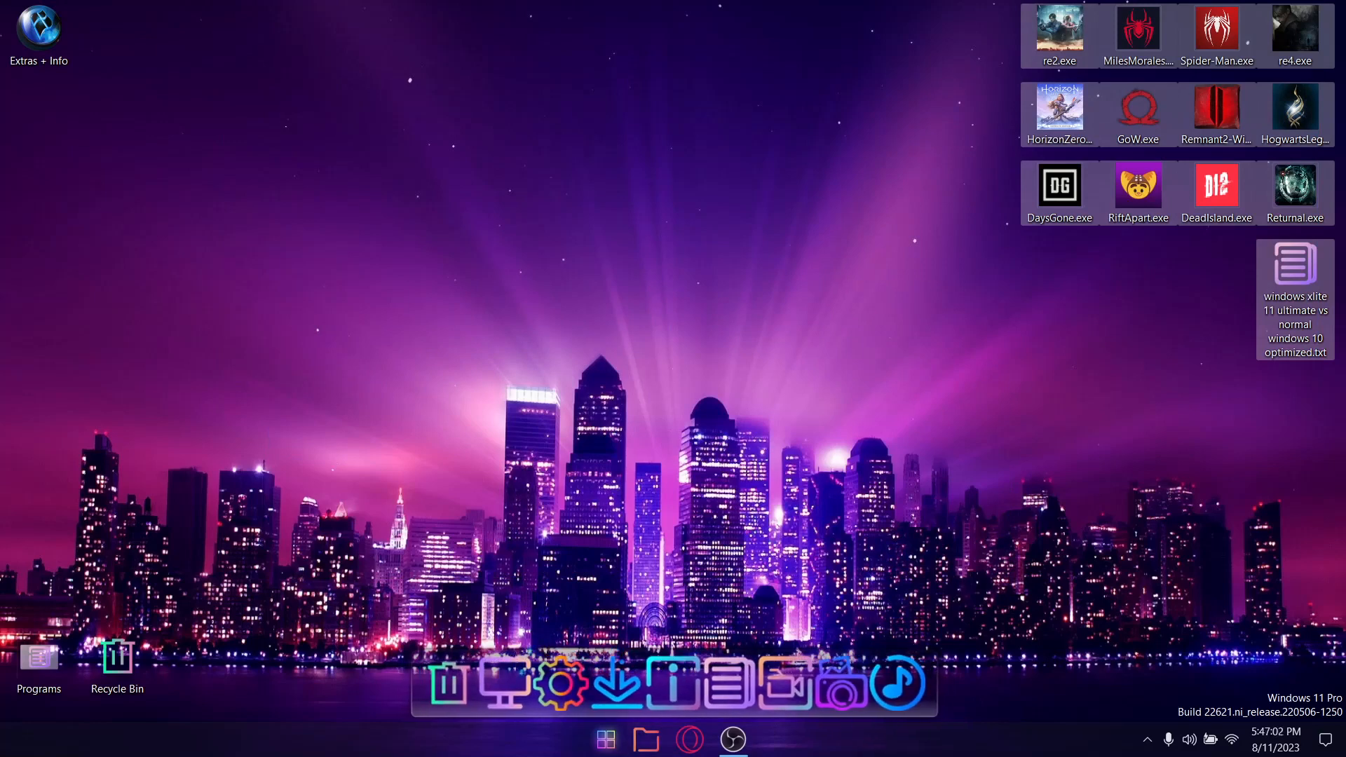
click(645, 738)
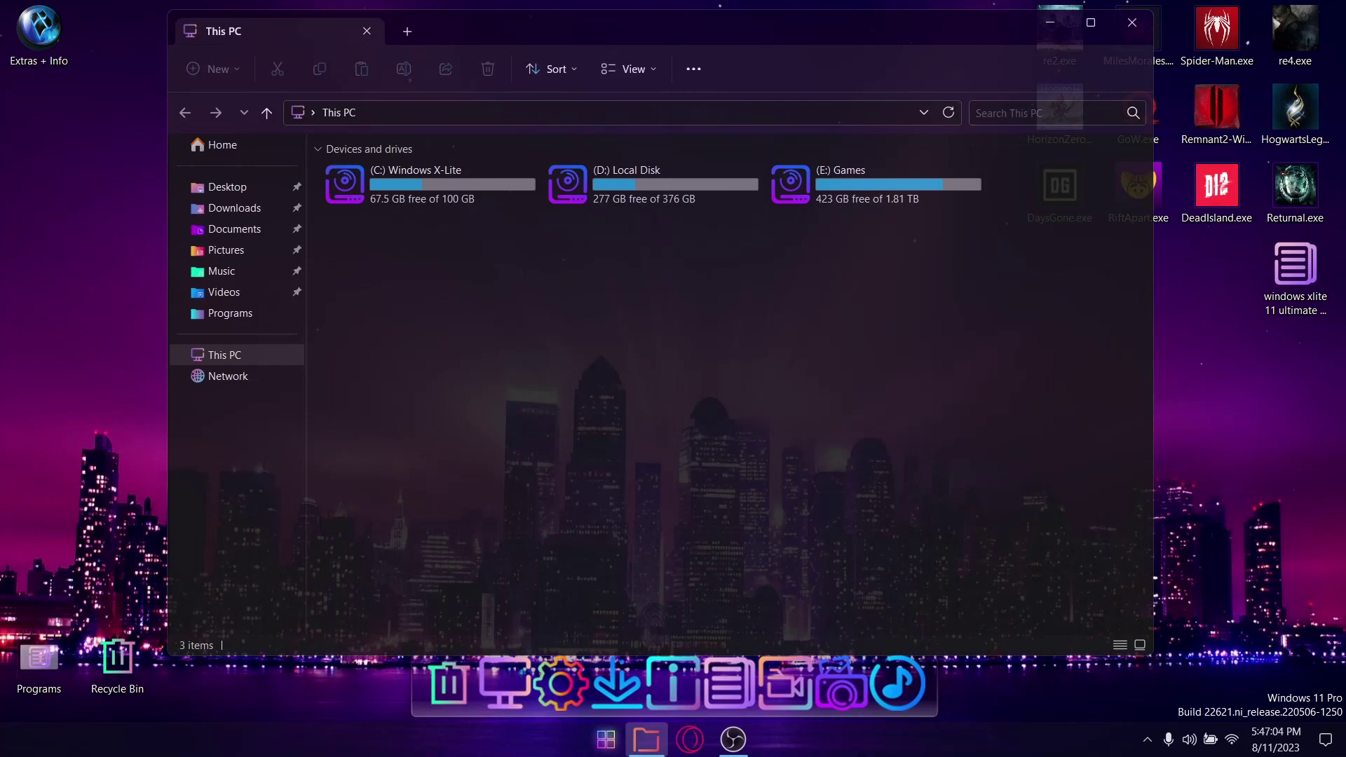